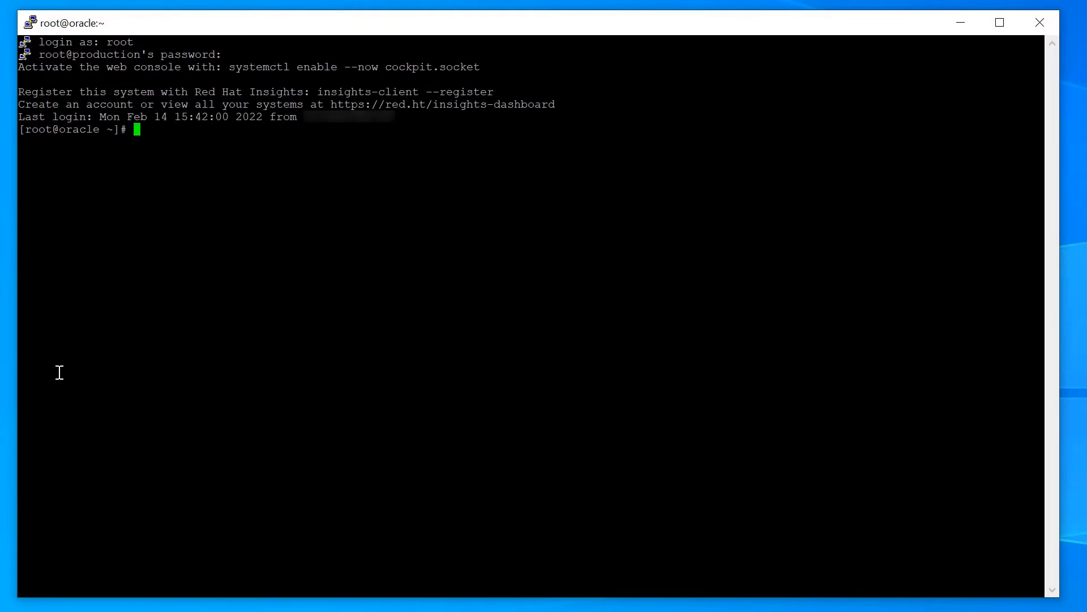
As the oracle user, export ORACLE_HOME=/oracle_install, SID and PATH, then run sqlplus /nolog.
text(su - oracl)
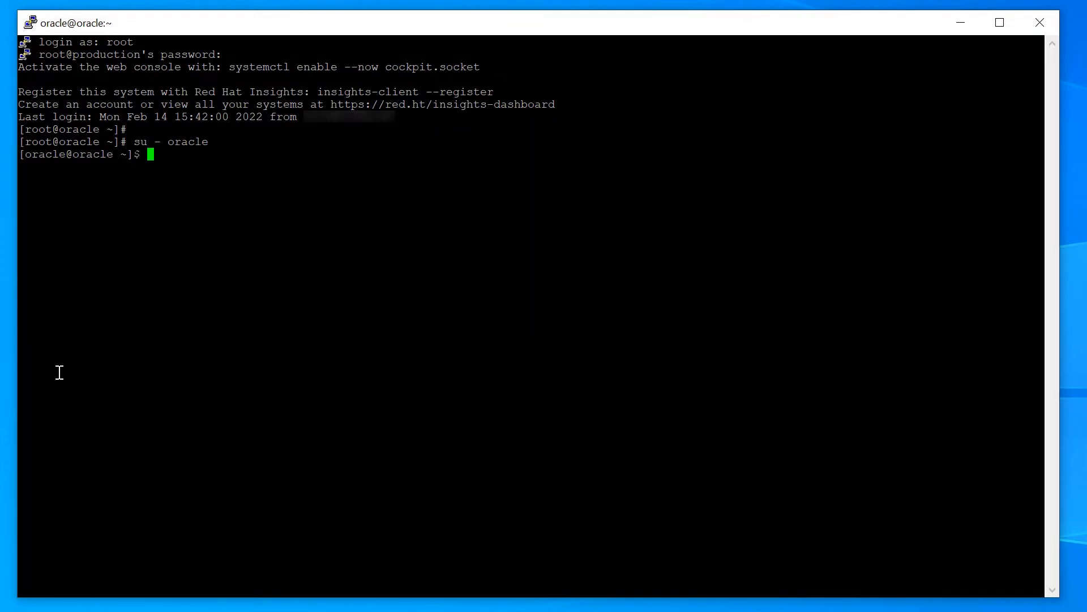
text(export ORACLE_HOME=/oracle_install)
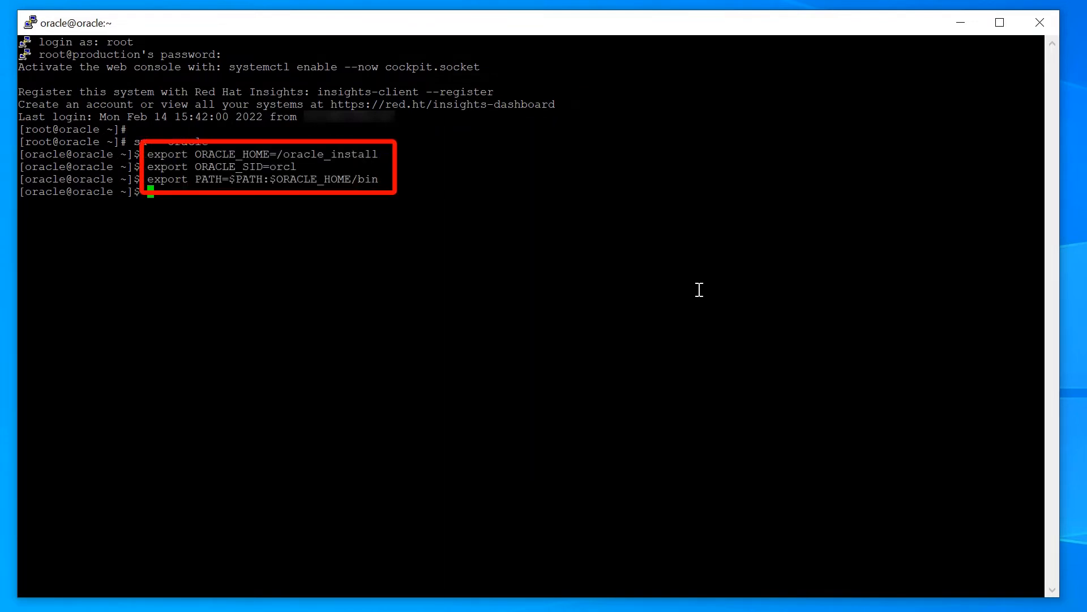
text(sqlplus /nolog)
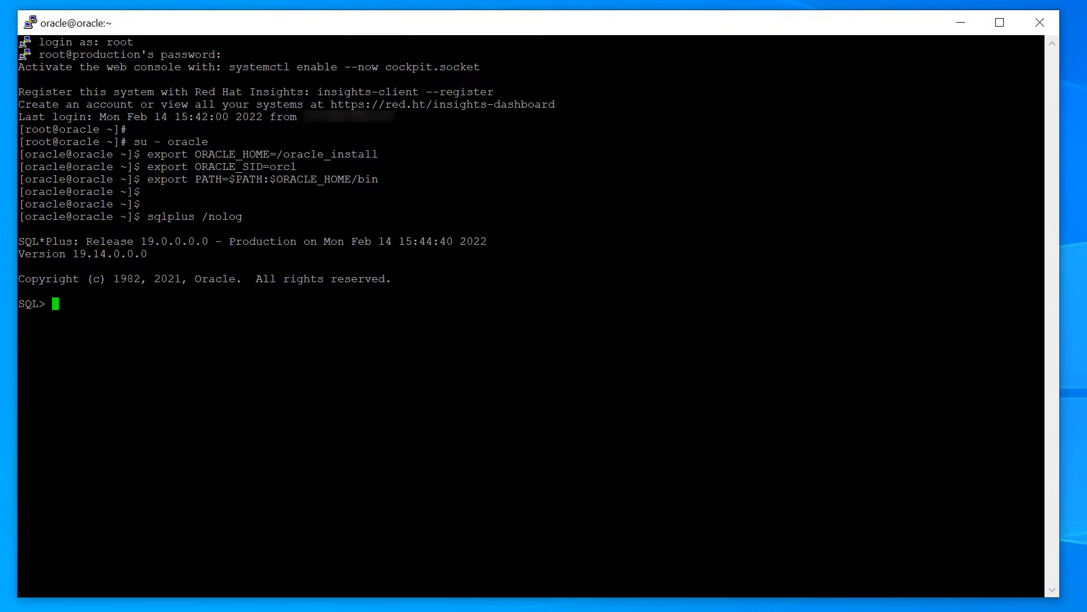
Connect sys@orcl as sysdba and create user ppdmbackup with SYSDBA, CONNECT and SYSBACKUP grants.
text(connect sys@orcl as sysdba)
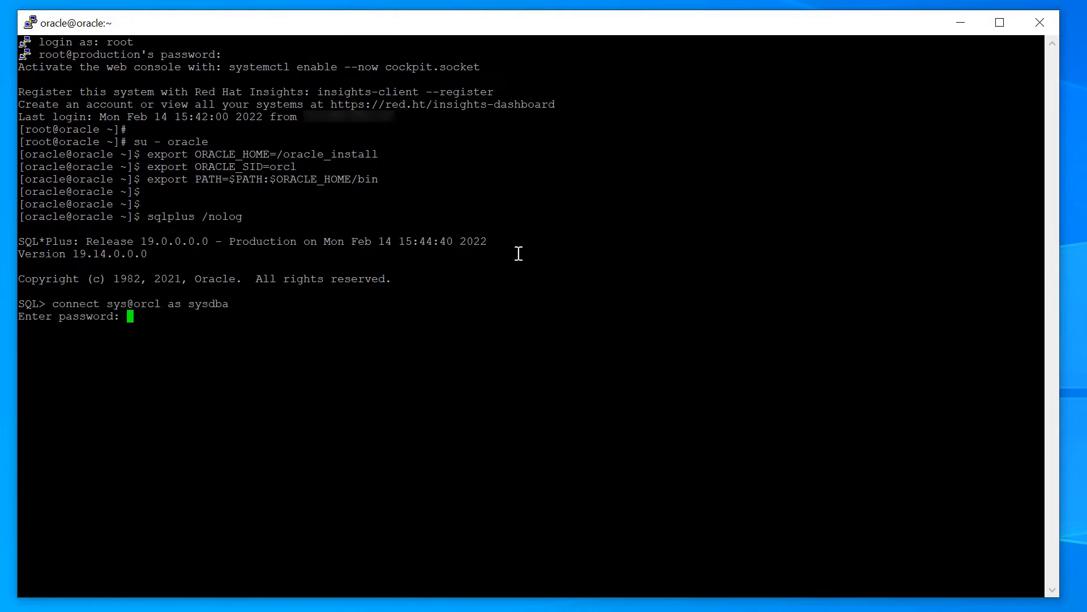
mouse_move(567, 229)
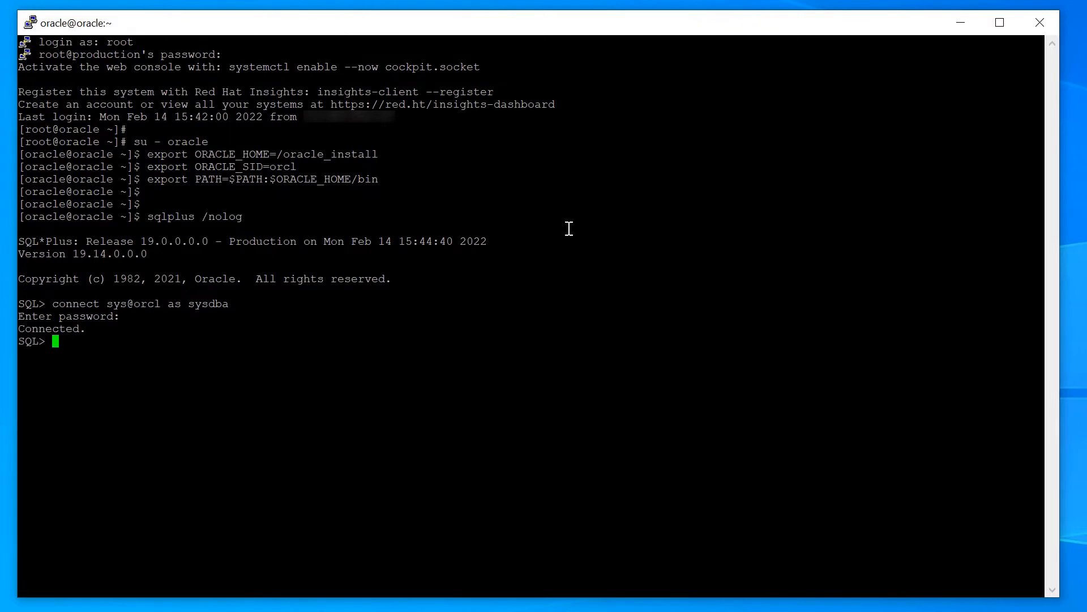
key(enter)
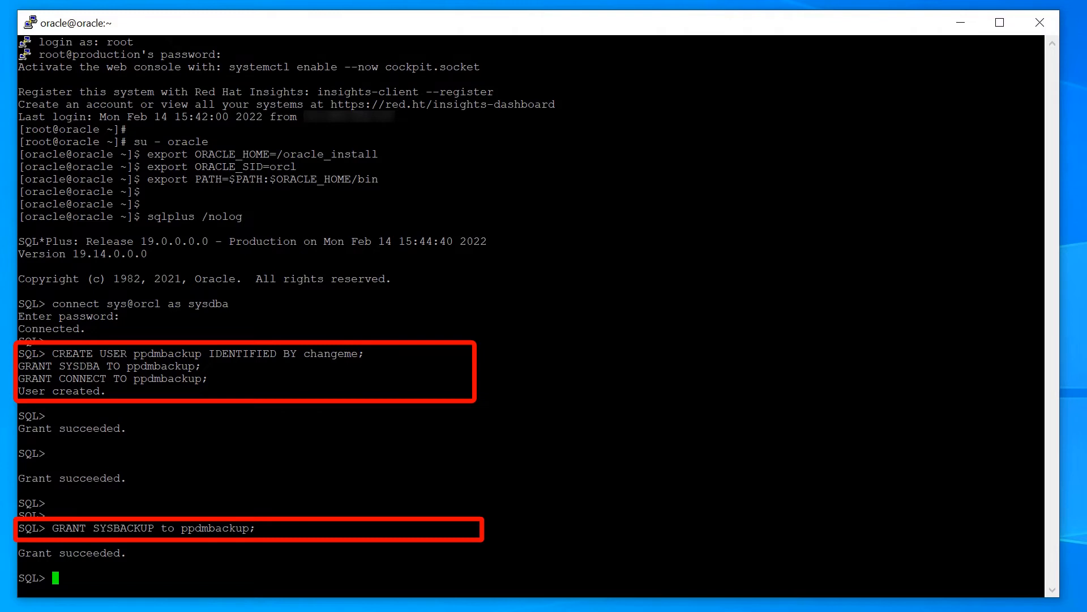
text(connect ppdmbackup@orcl as sysbackup)
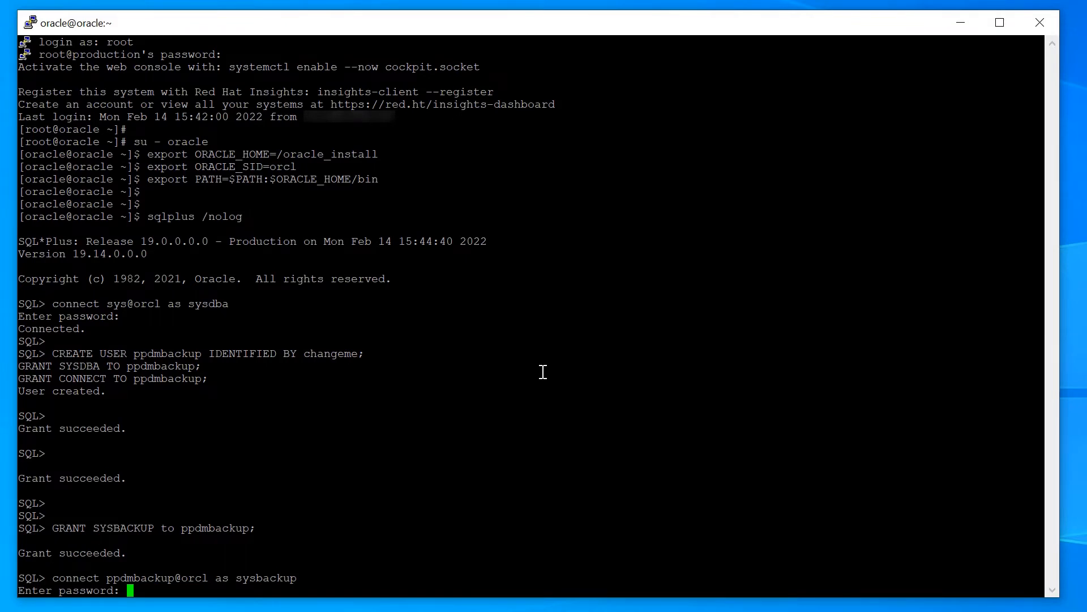
Verify ppdmbackup connects to orcl as sysbackup, exit SQL*Plus and cd to rmanagent/bin.
key(Return)
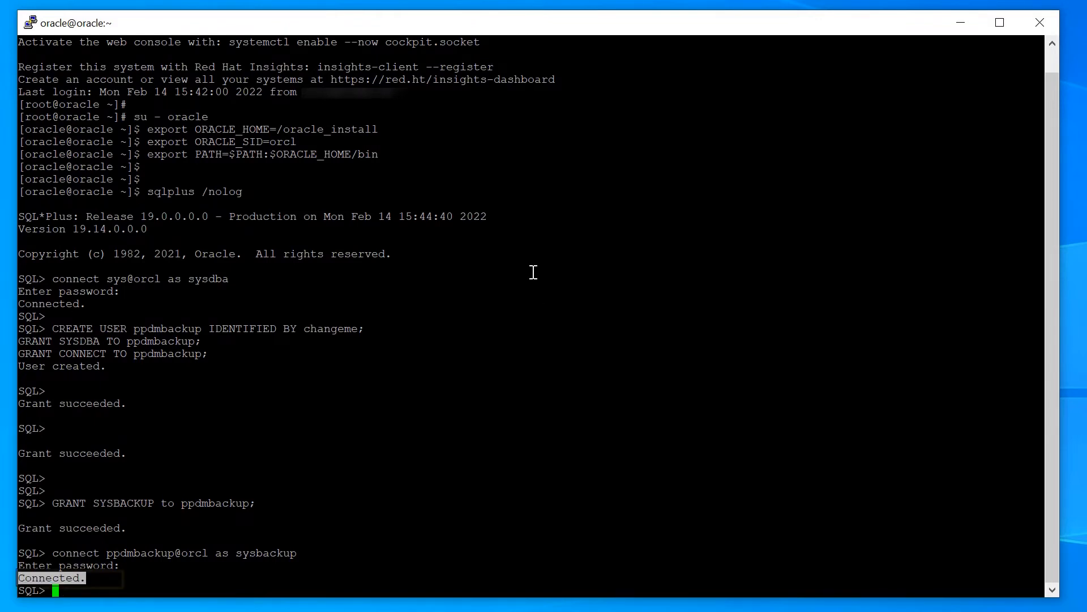
text(ex)
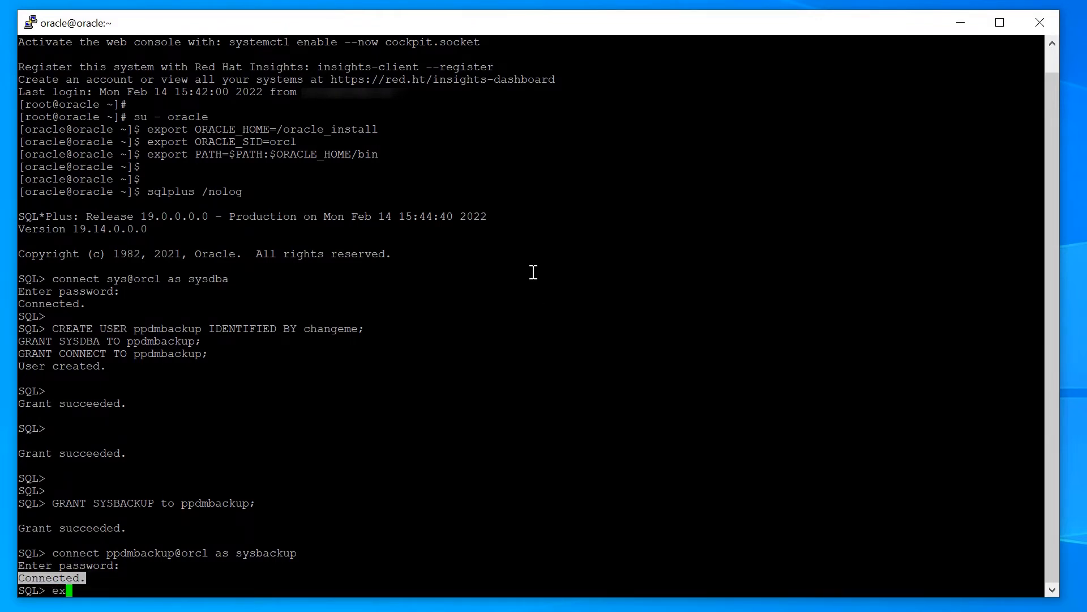
text(it)
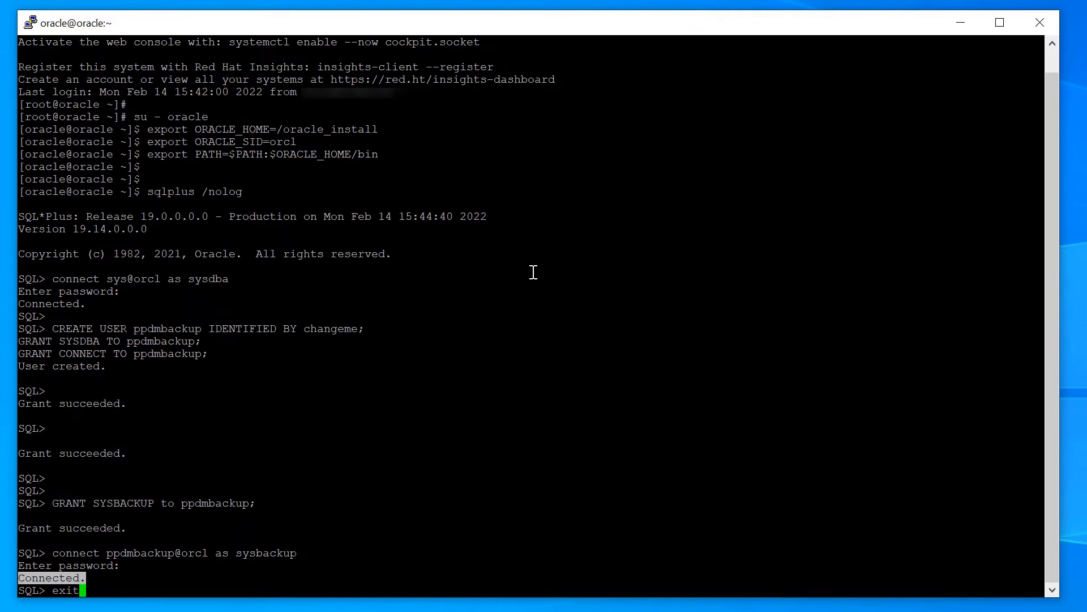
key(Return)
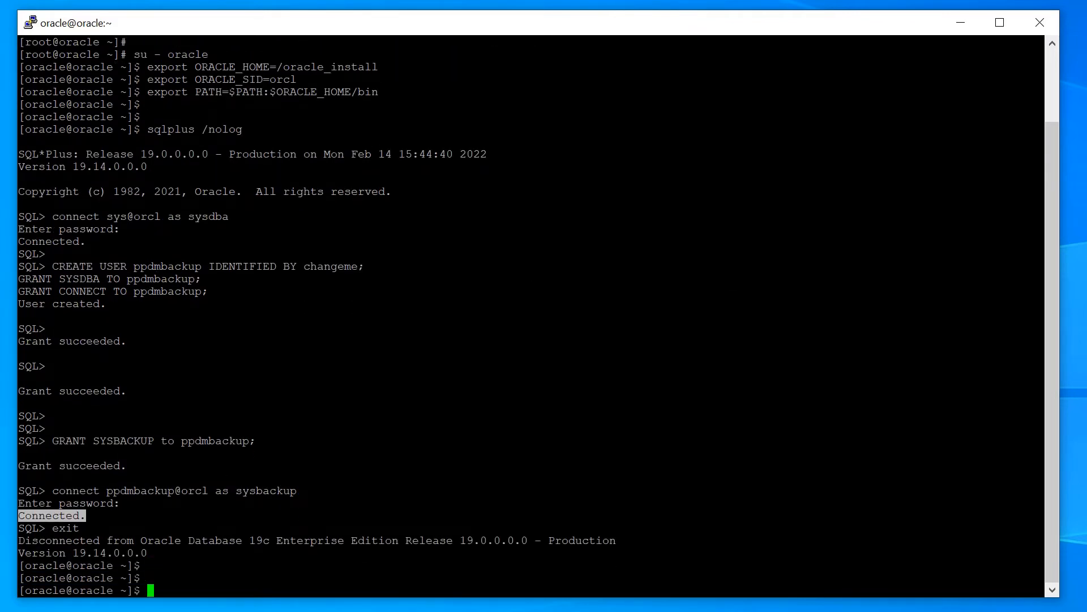
text(cd /home/oracle/opt/dpsapps/rmanagent/bin)
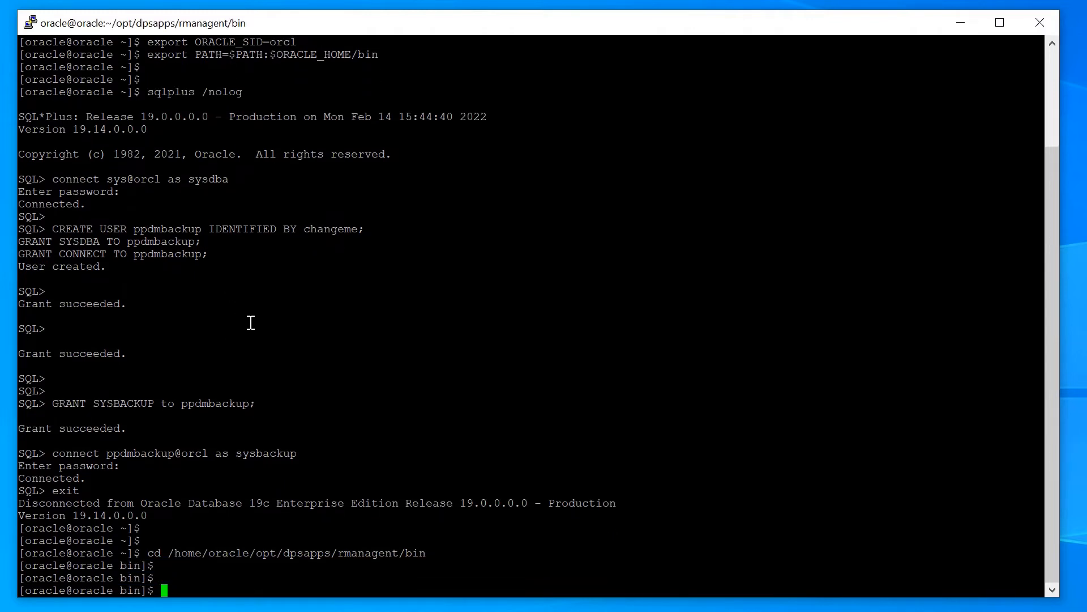
Store ppdmbackup DATABASE_ADMIN credentials for orcl via ddutil, edit rman_agent.cfg, exit and restart agentsvc.
text(./ddutil -C -a USER_TYPE=DATABASE_ADMIN)
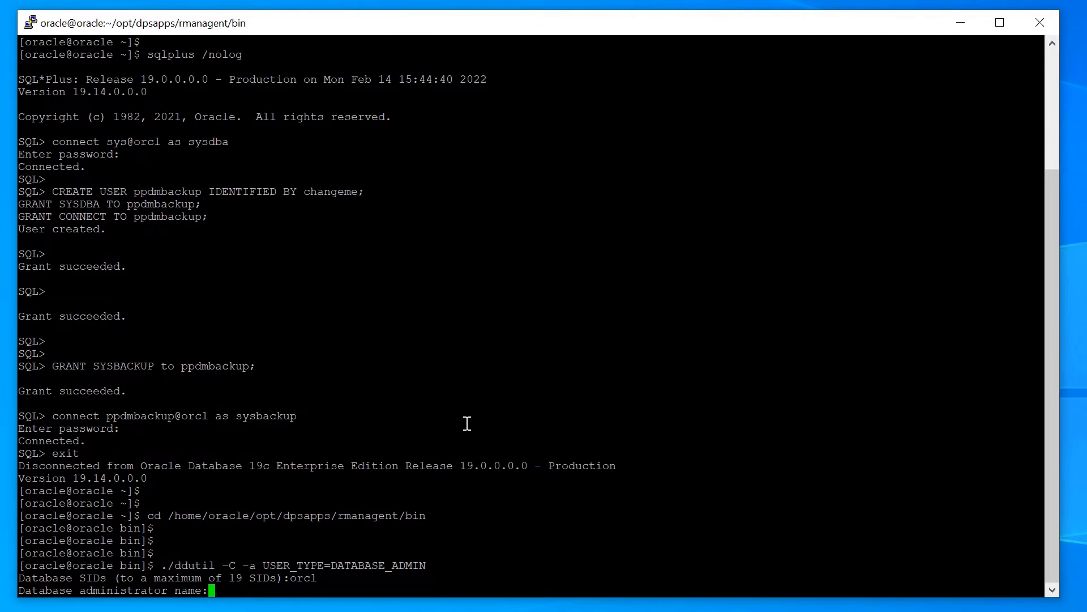
text(ppdmbackup)
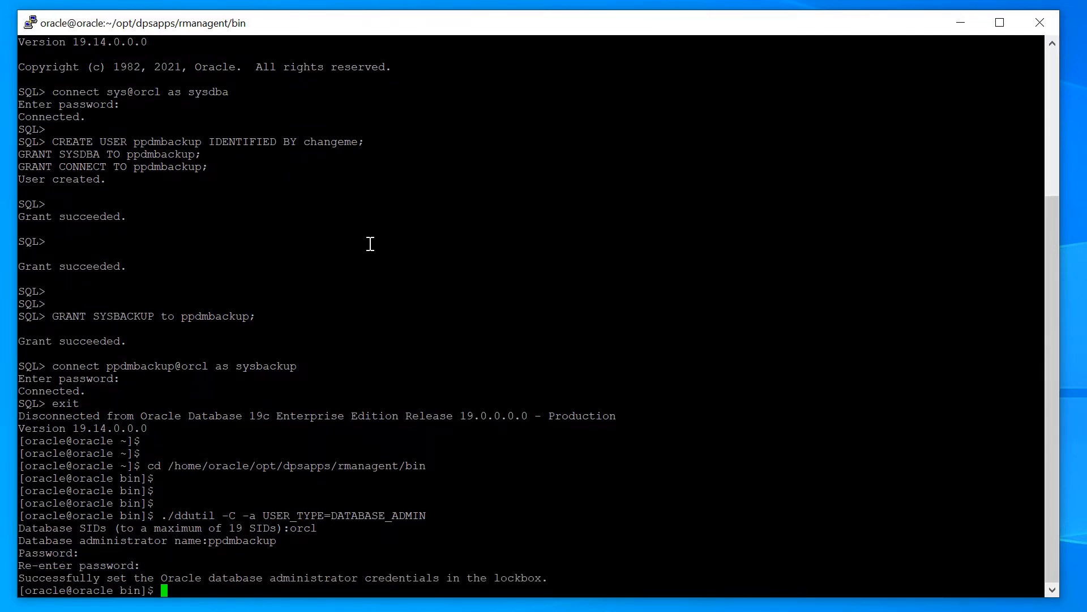
text(cd /home/oracle/opt/dpsapps/rmanagent/config)
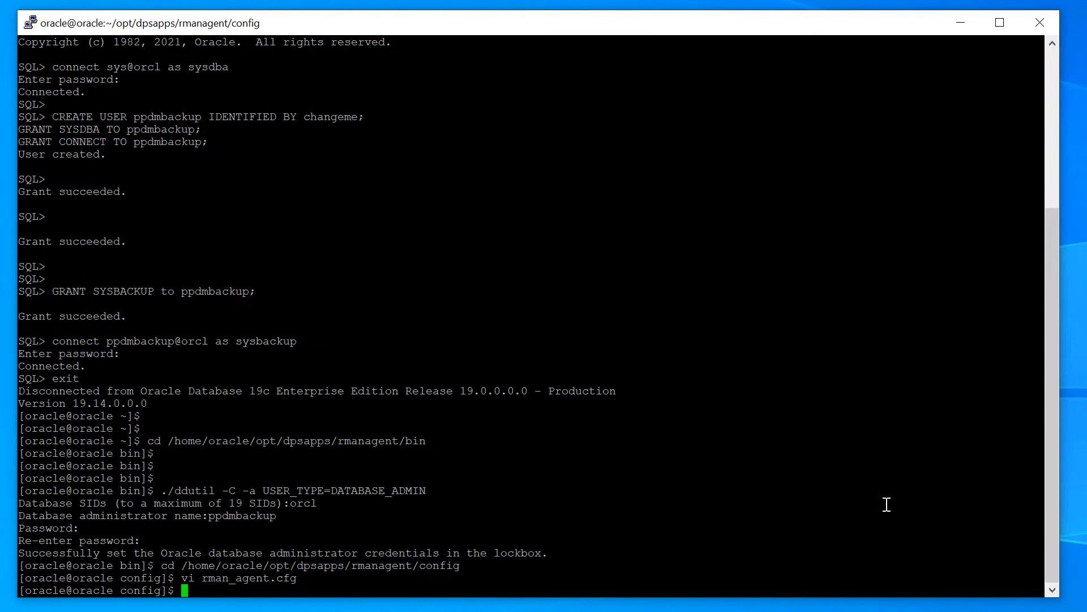
text(exit)
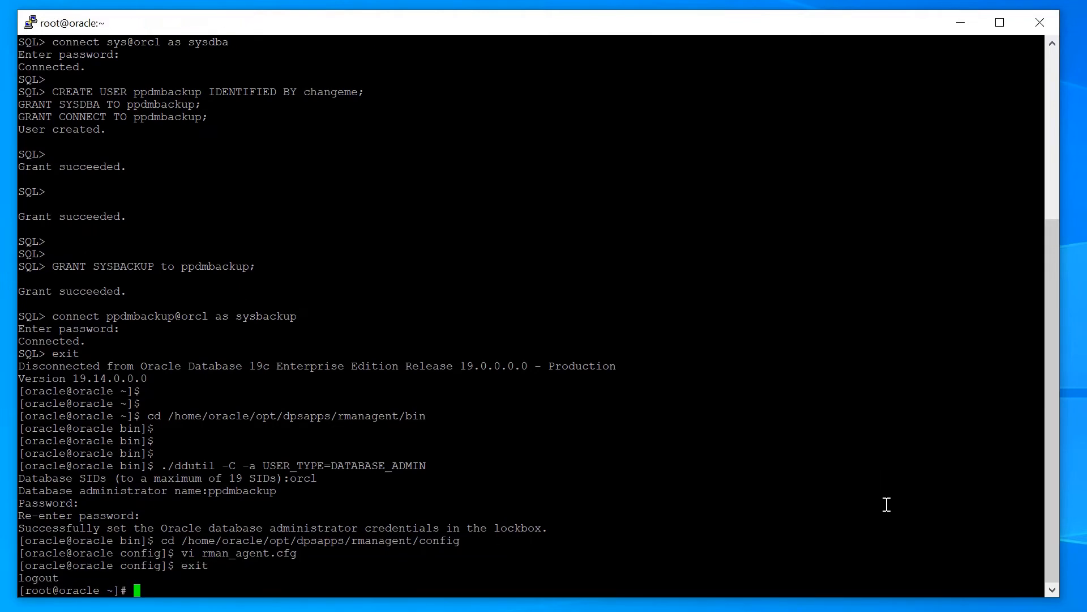
text(systemctl restart agentsvc)
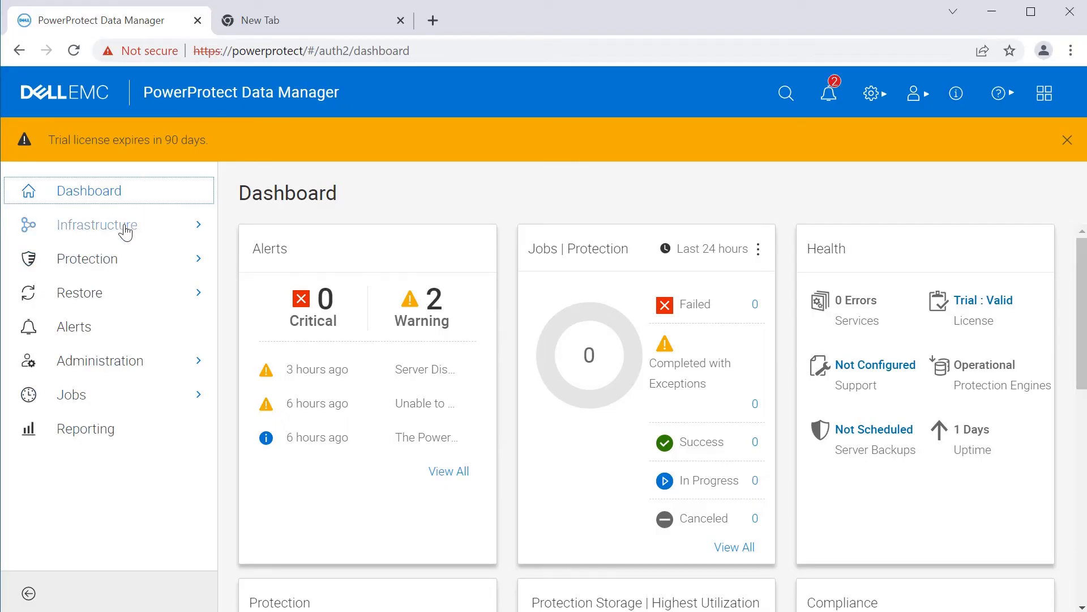
mouse_move(82, 361)
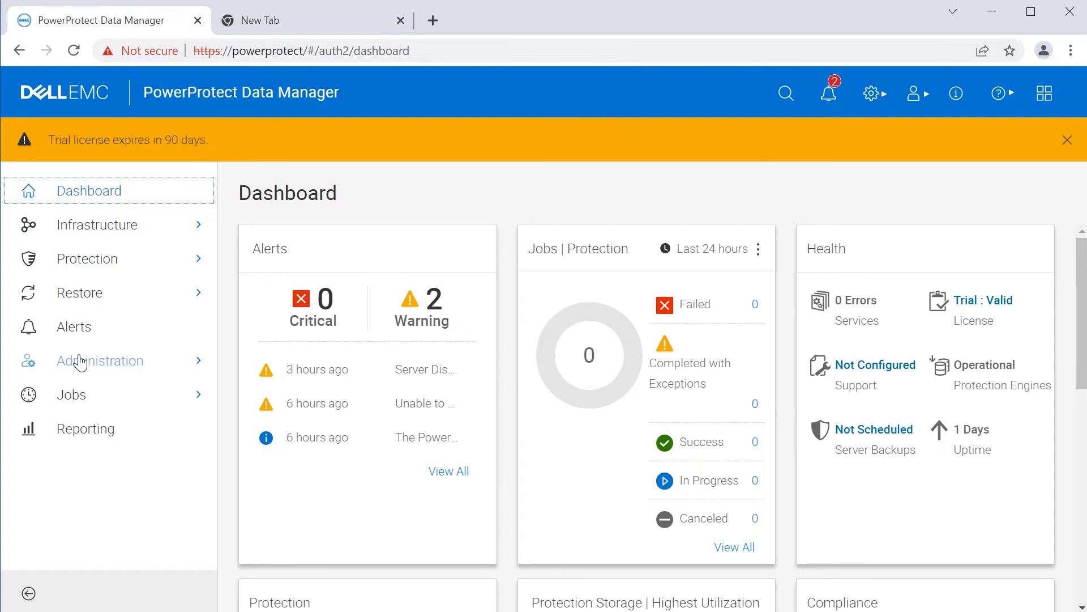
Go to Administration > Credentials and start adding a new credential.
click(100, 360)
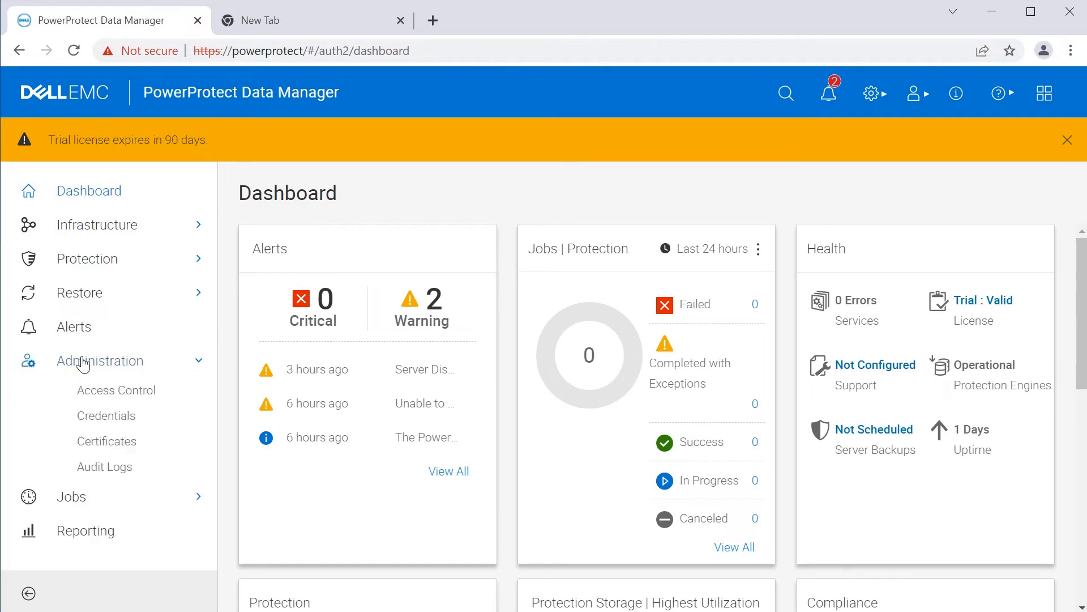
click(106, 416)
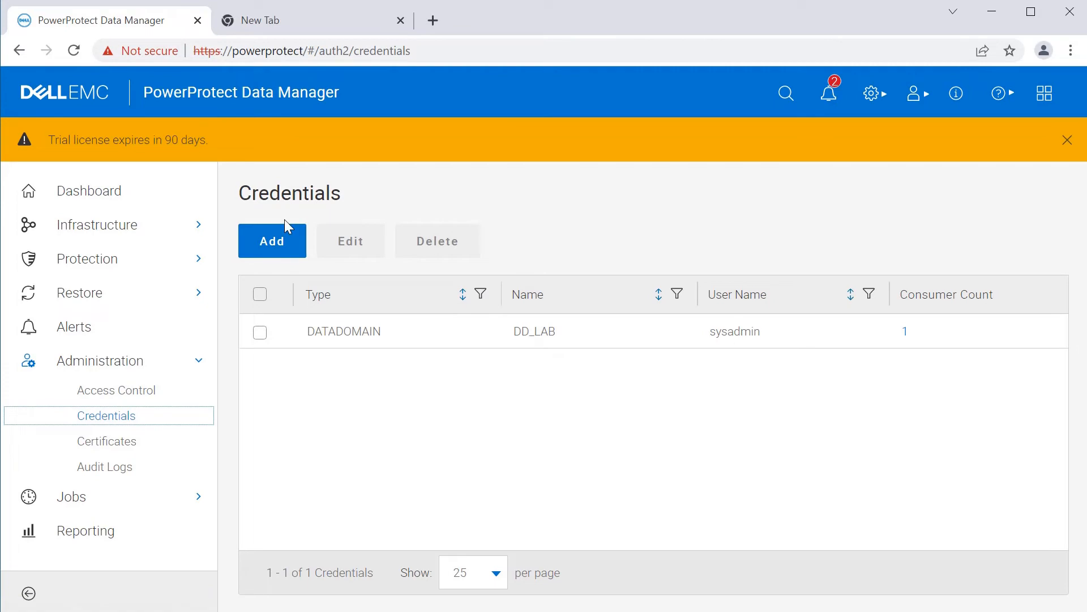
click(271, 240)
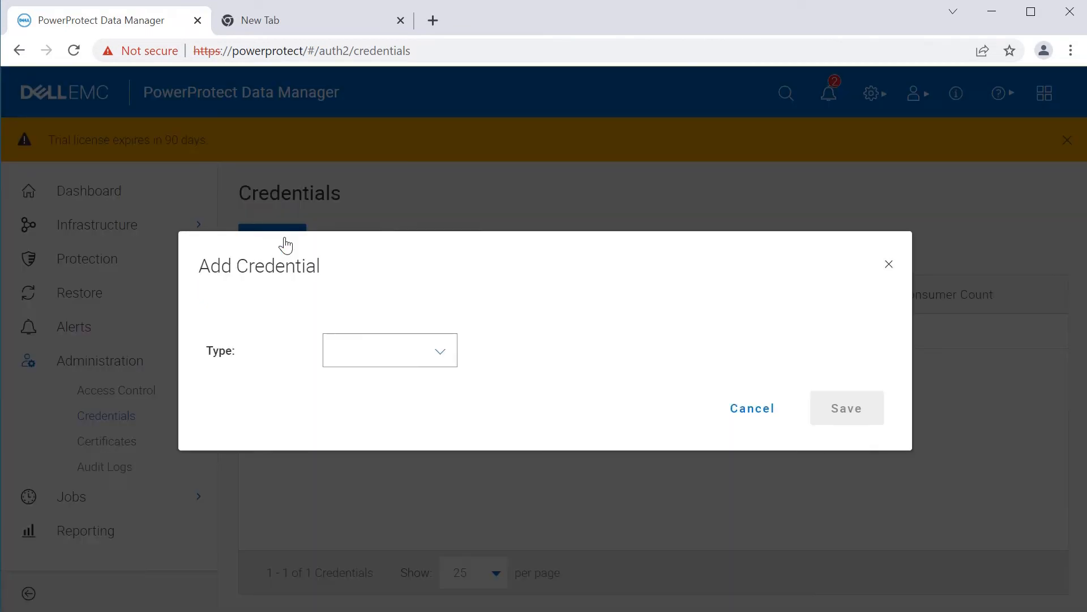
Save a DBUSER credential named oracledb for user ppdmbackup with its password.
click(389, 350)
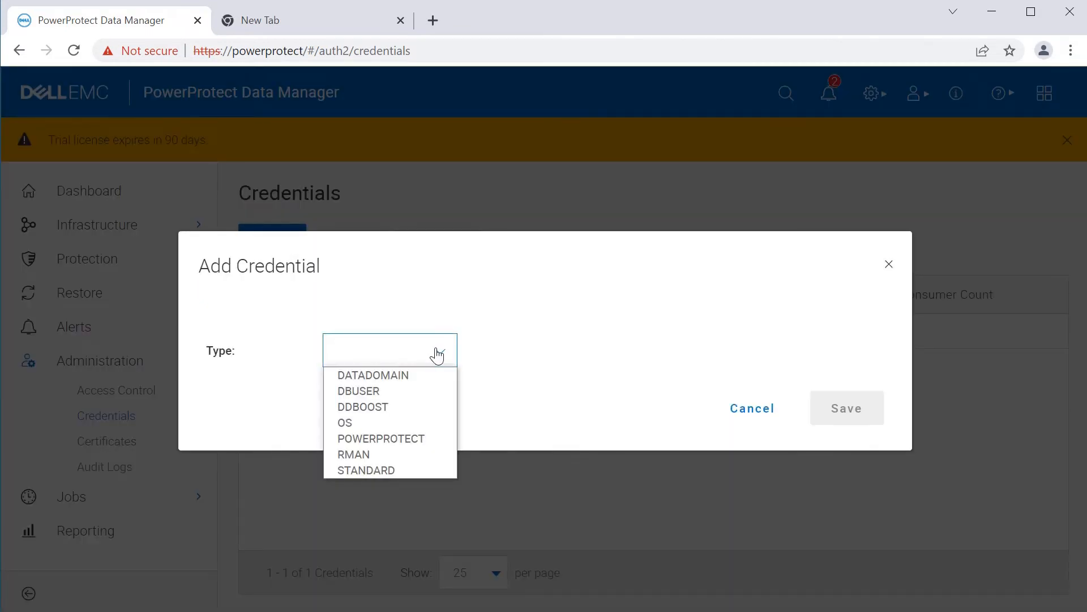
click(359, 391)
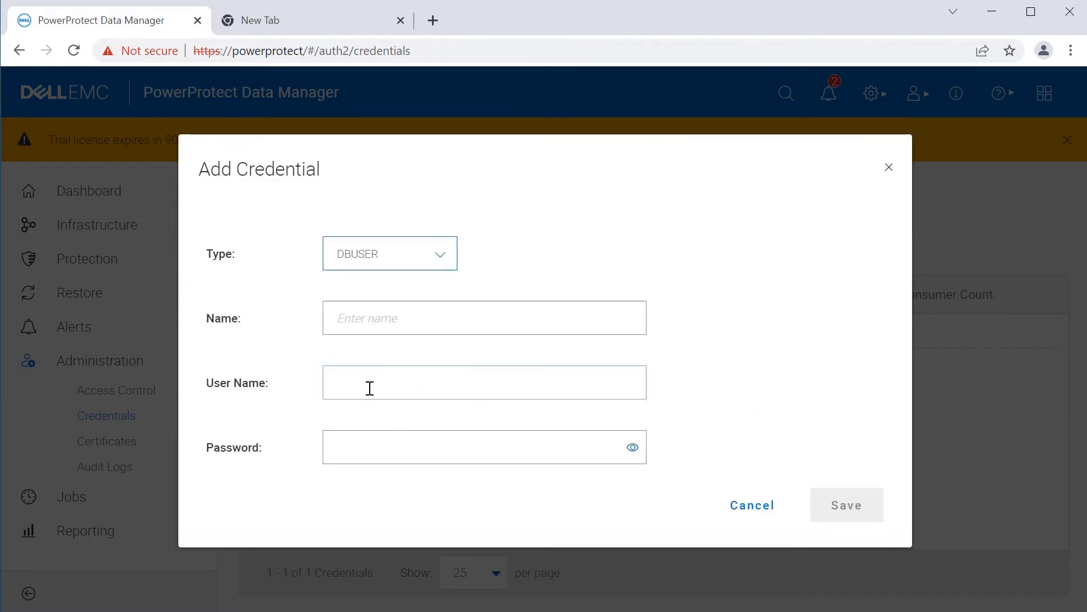
click(483, 317)
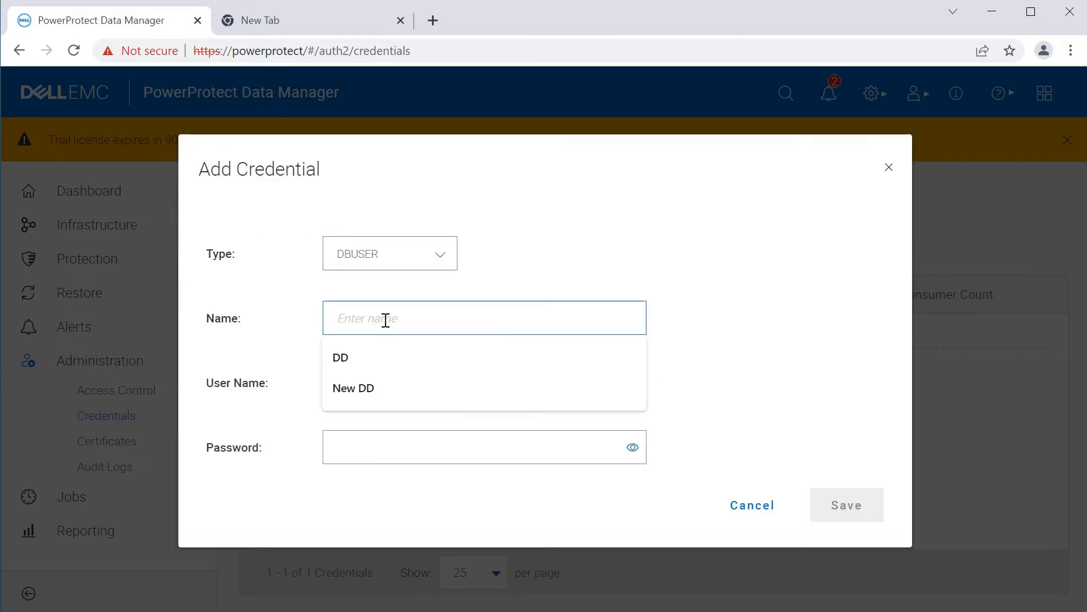
text(oracledb)
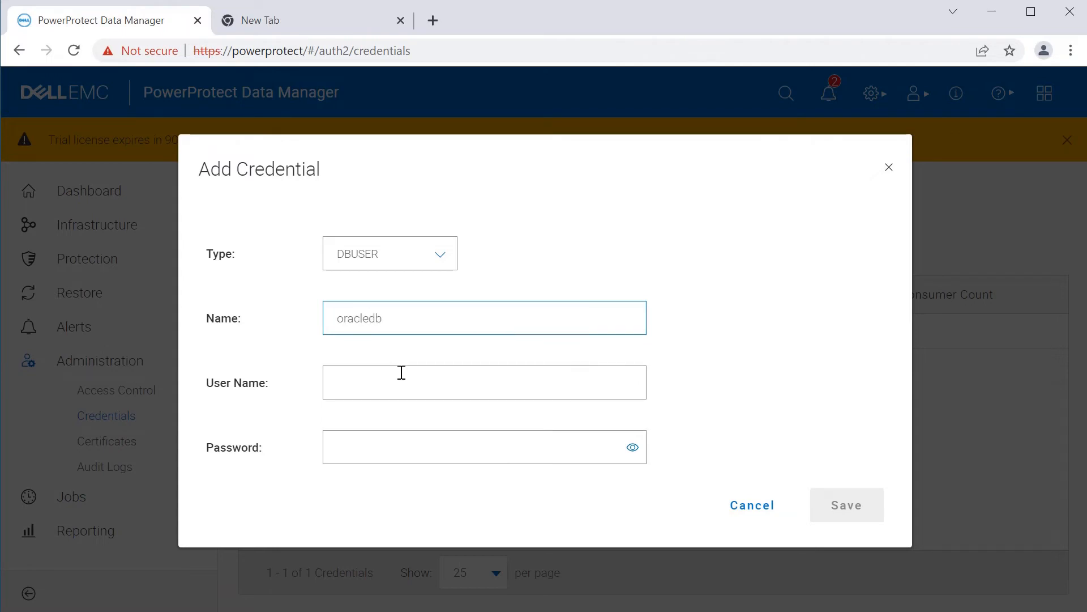
click(484, 382)
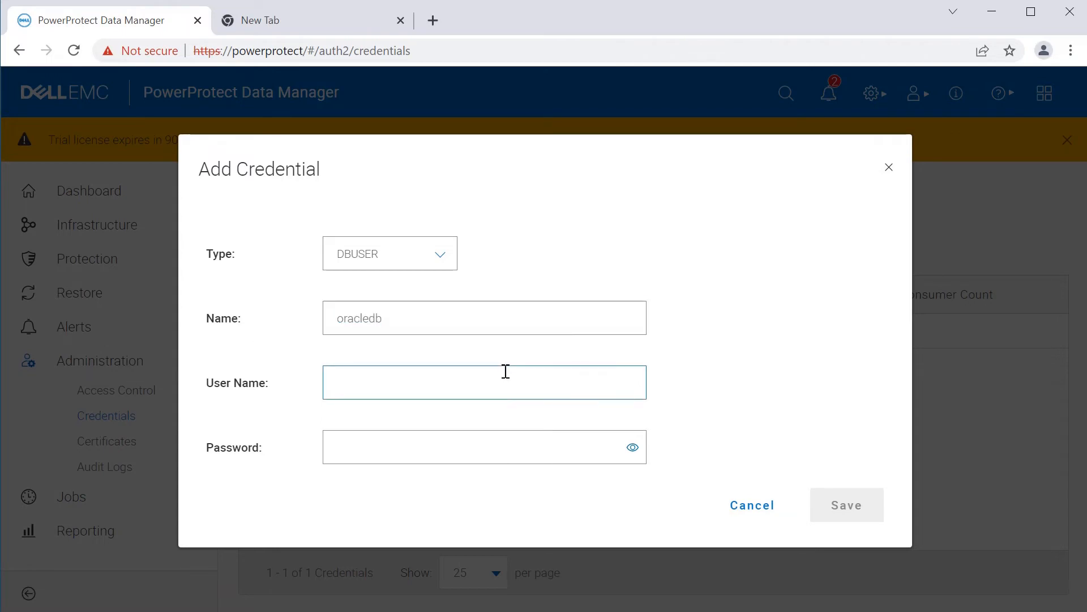
text(ppdmba)
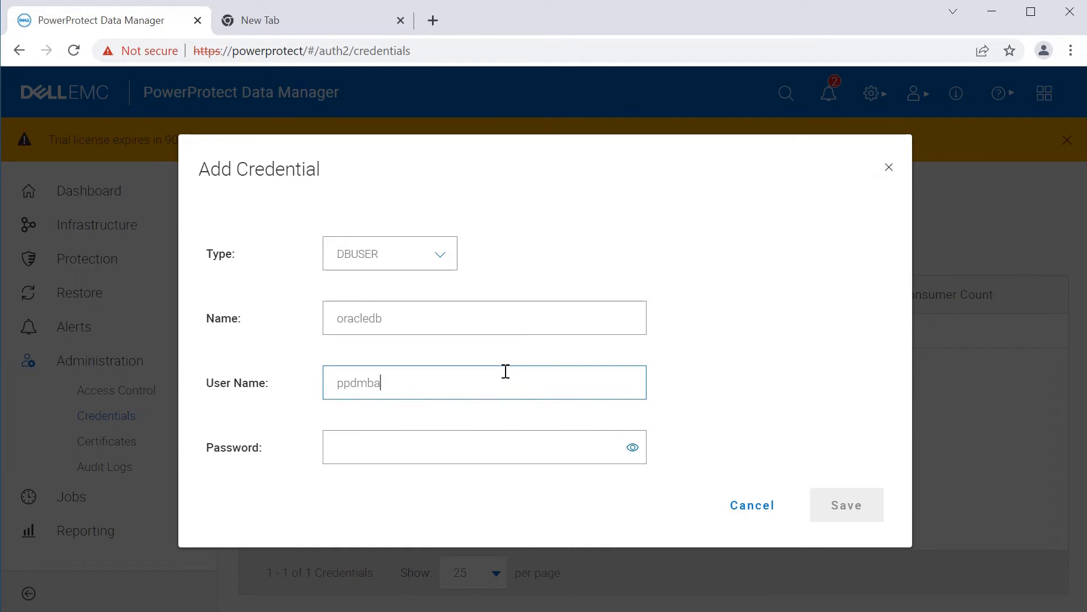
text(ckup)
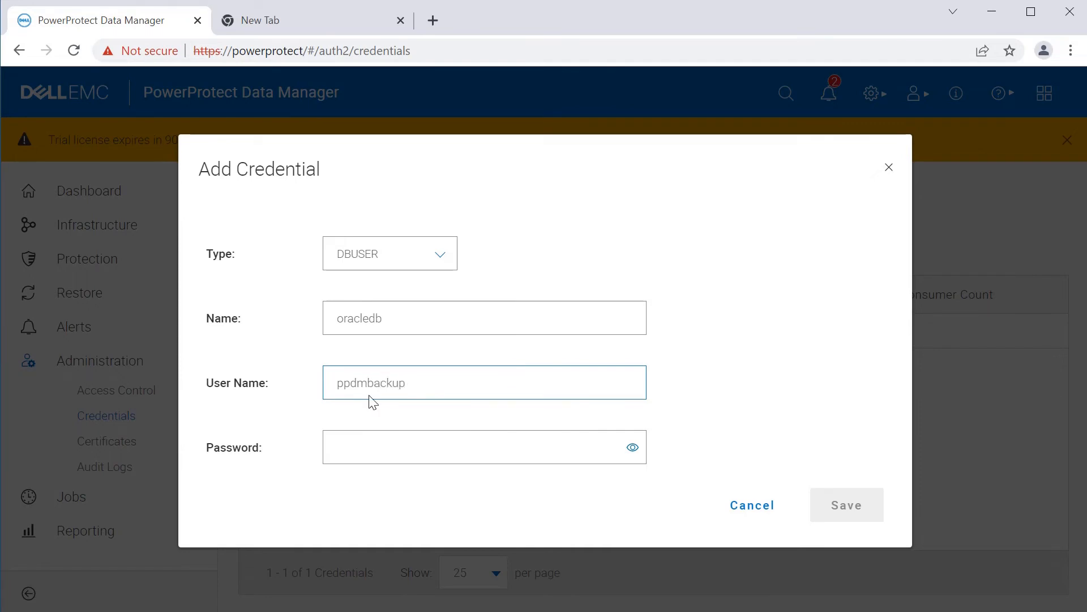
click(484, 446)
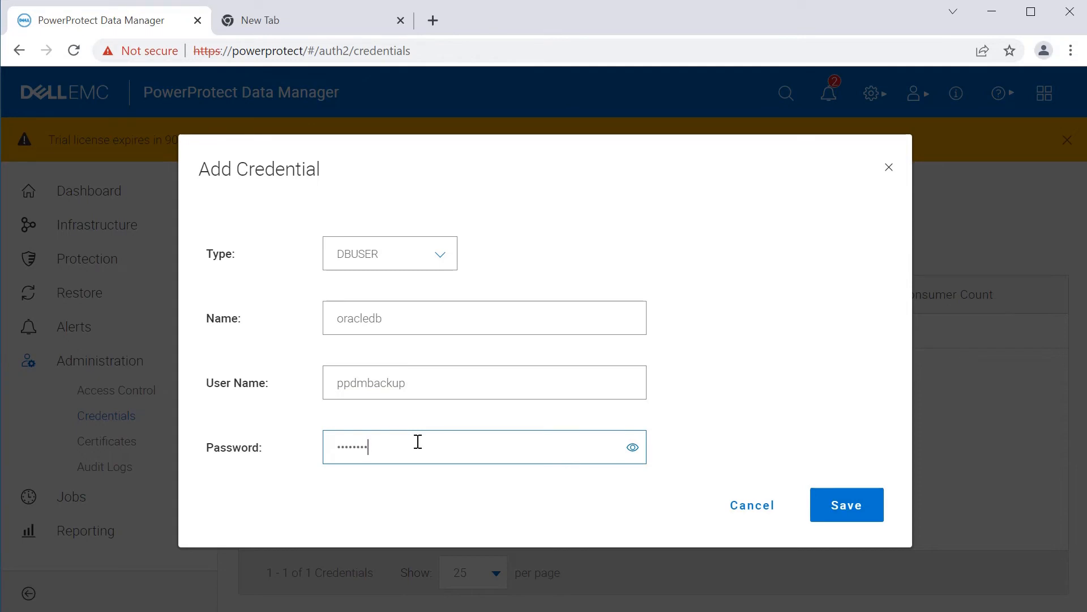
mouse_move(846, 504)
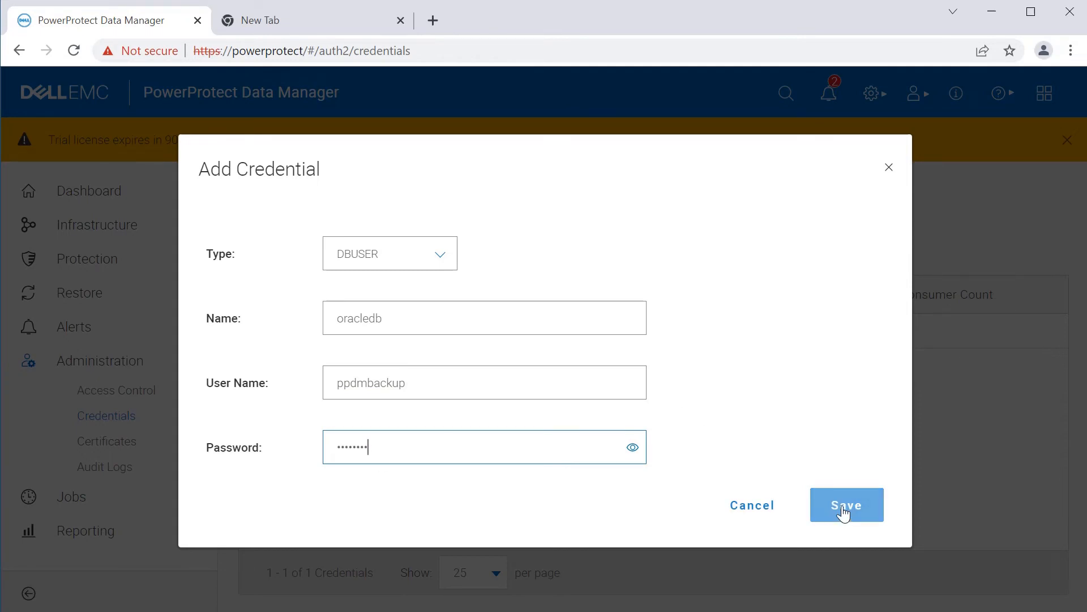
click(846, 504)
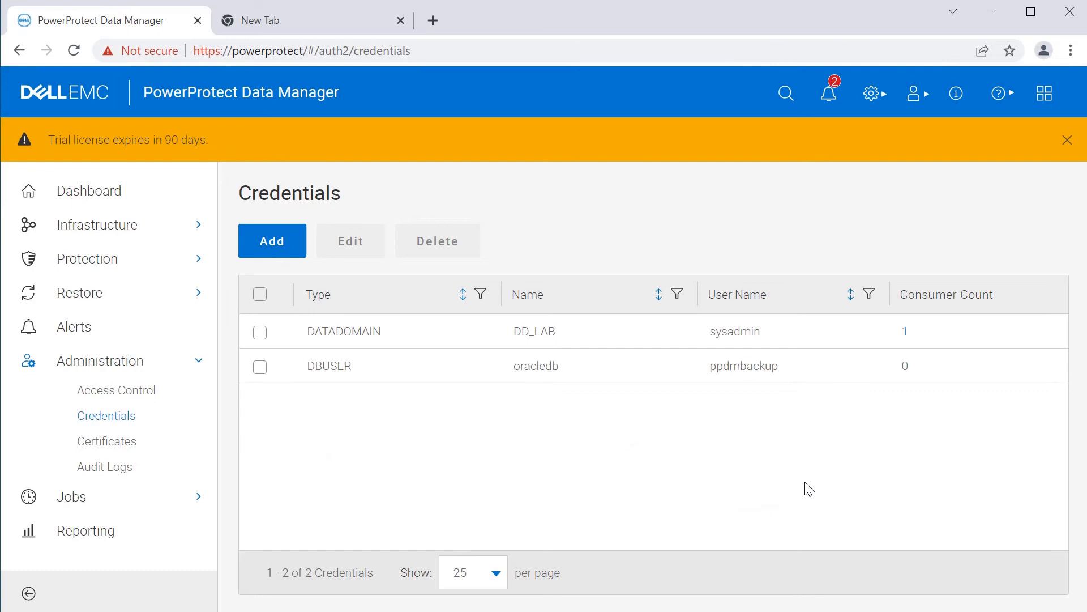
mouse_move(87, 258)
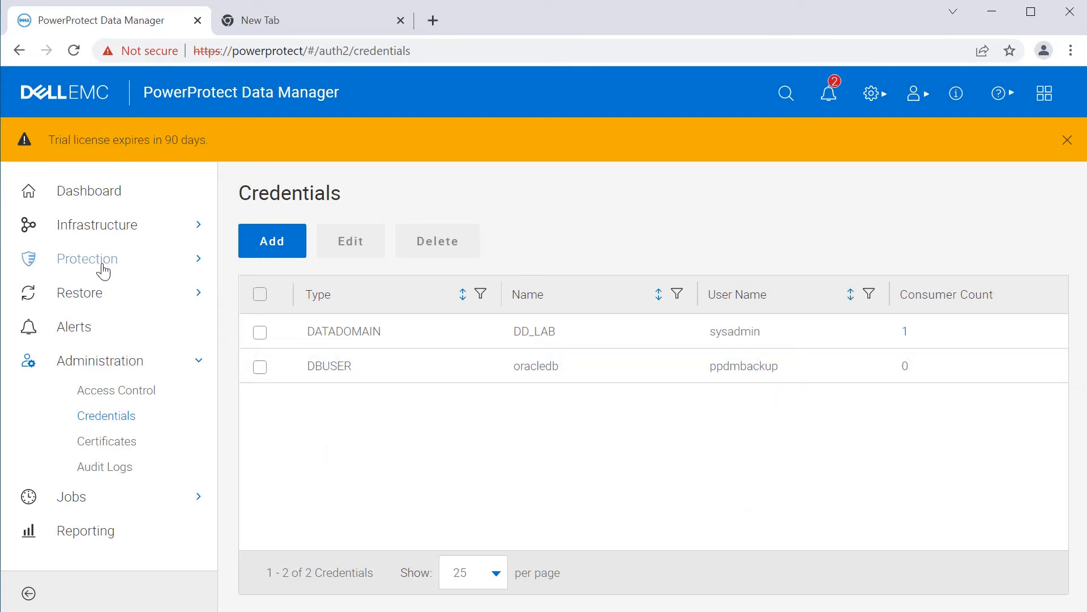
From Protection Policies, add a policy named oracle-backup of type Oracle and continue.
click(87, 258)
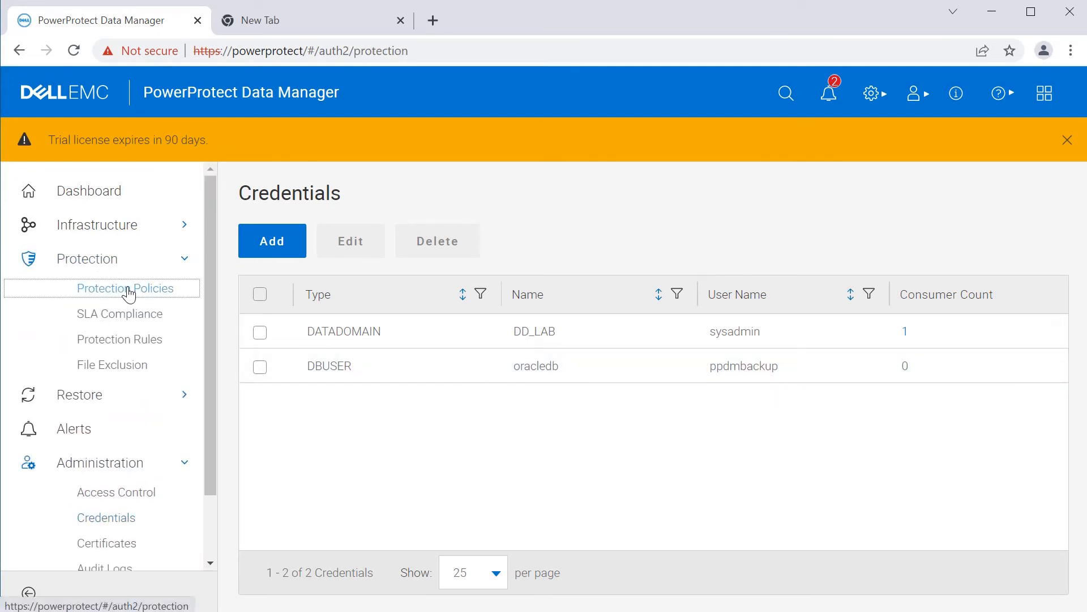
click(125, 288)
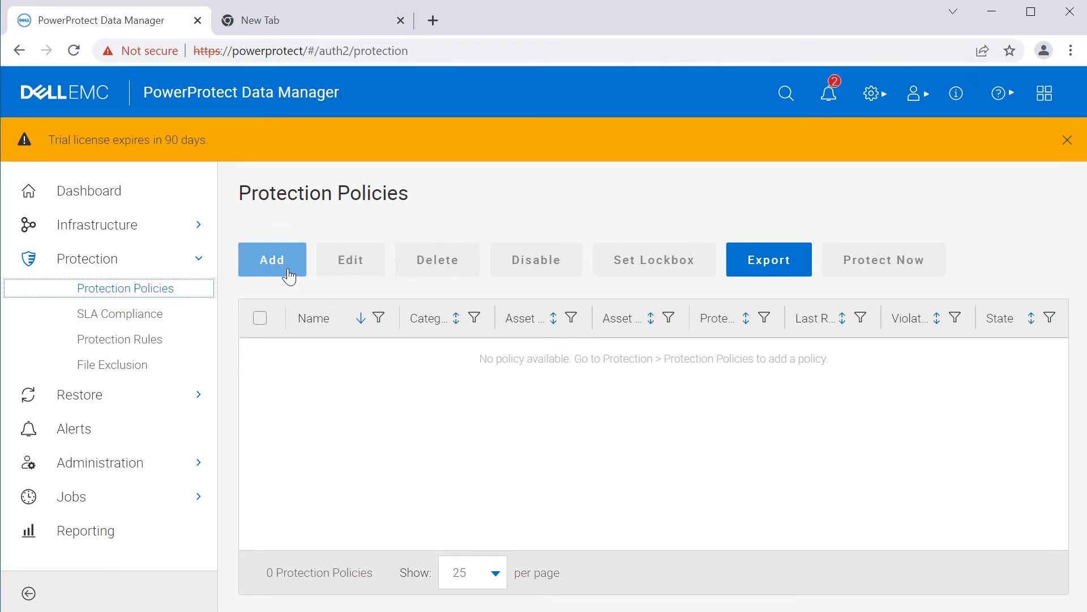
click(272, 259)
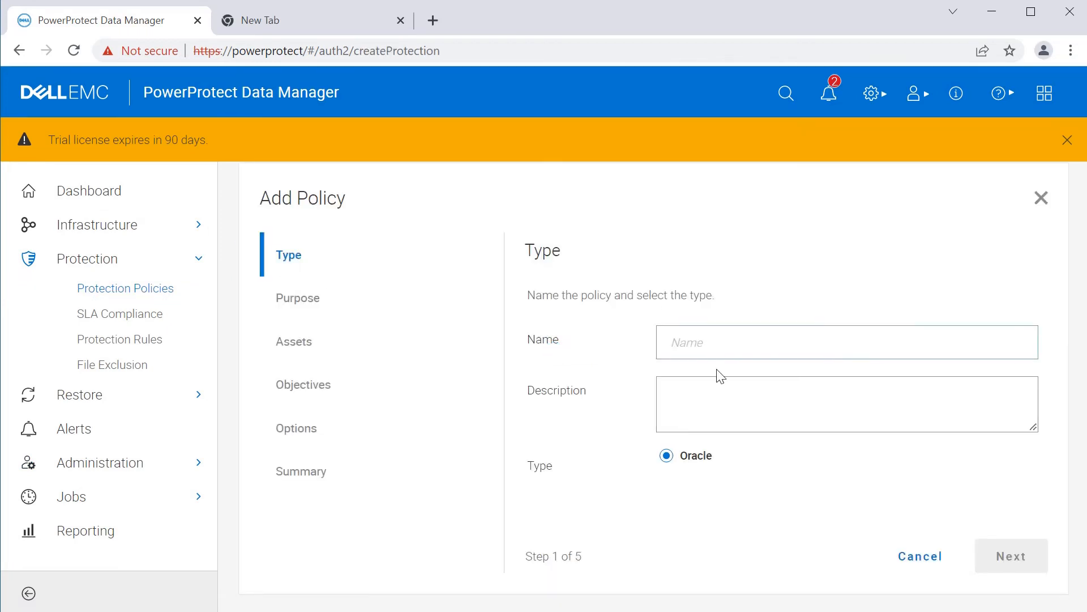
click(845, 341)
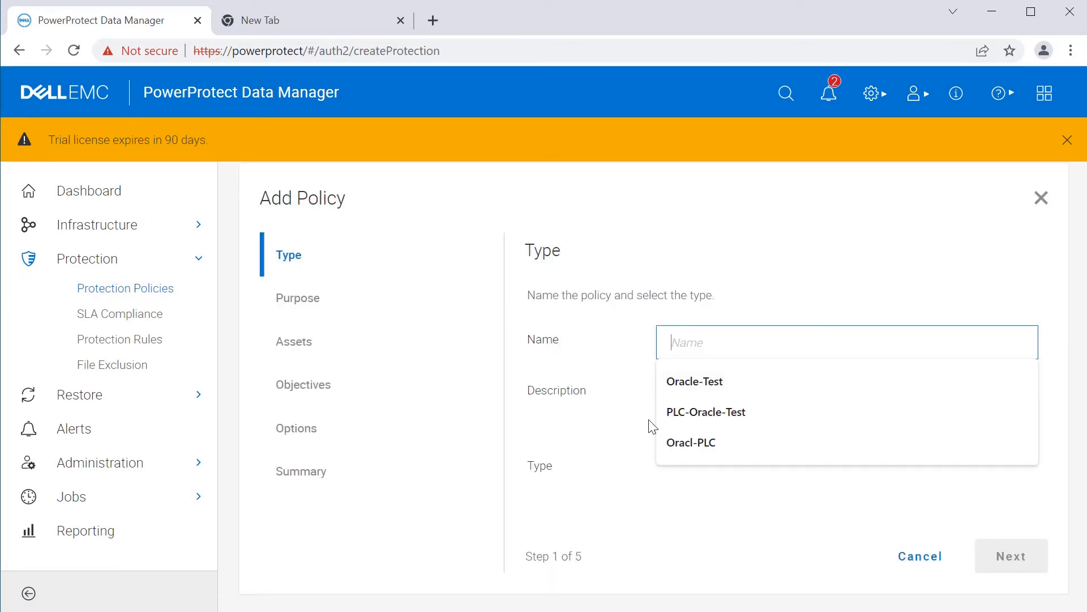
text(oracle-backup)
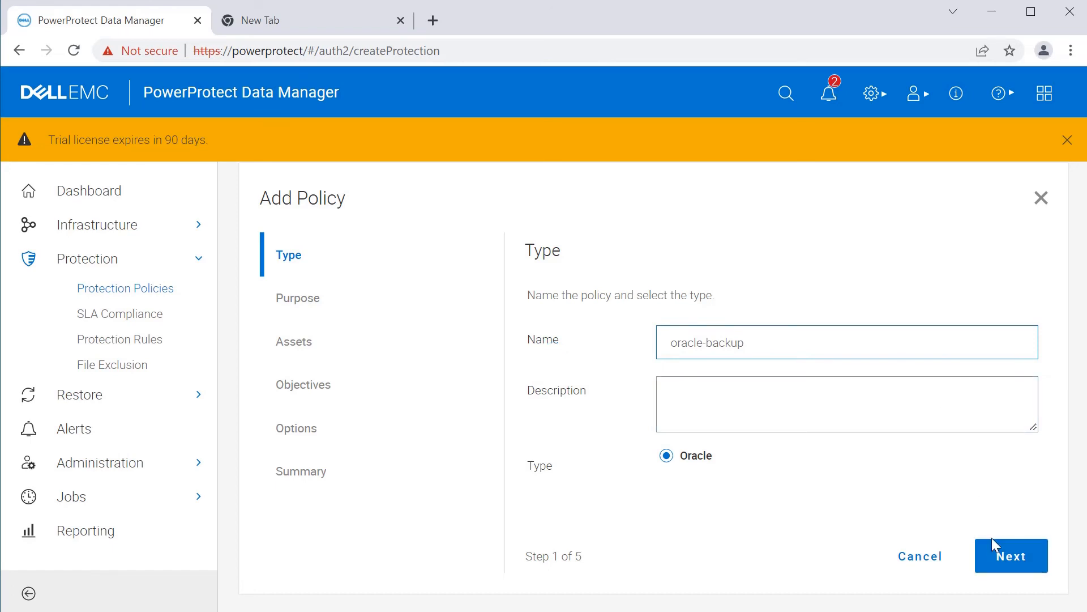
click(1009, 555)
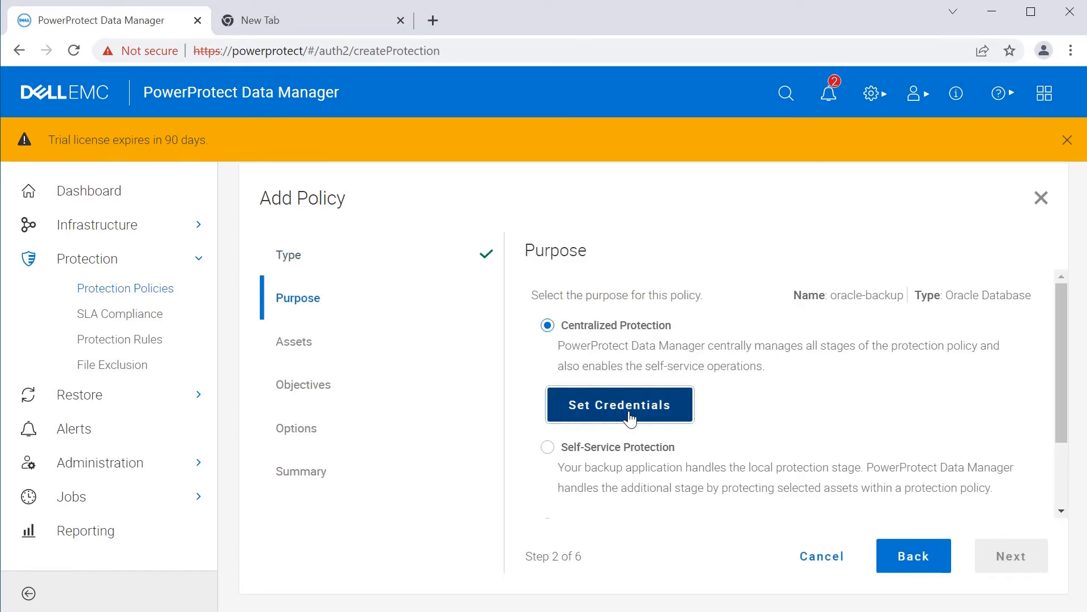
Set Database User credential oracledb with Net Service Name orcl, select the orcl asset and proceed to Objectives.
click(620, 404)
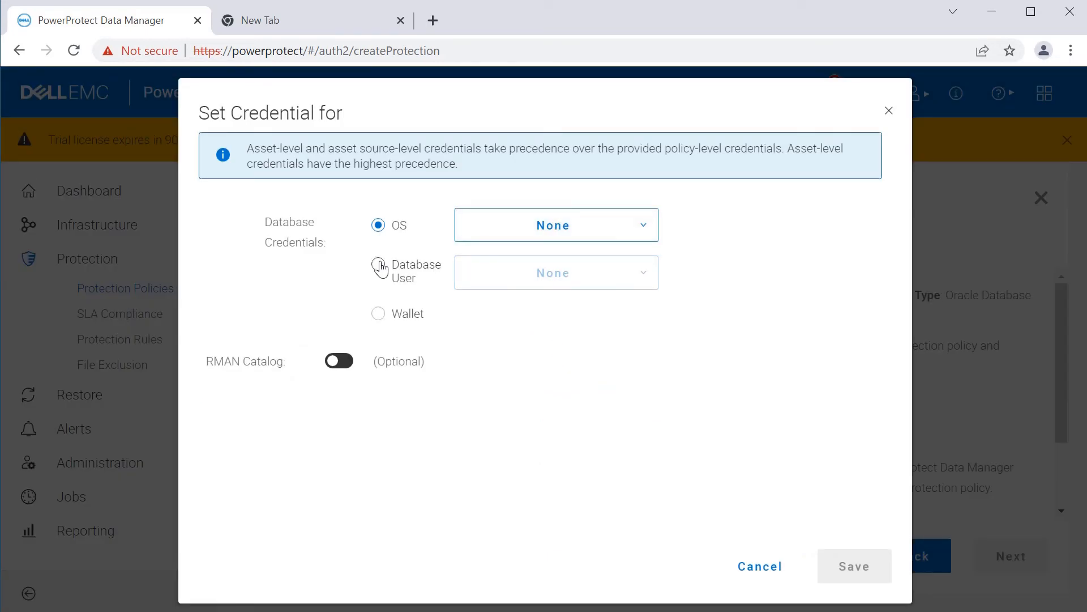
click(378, 264)
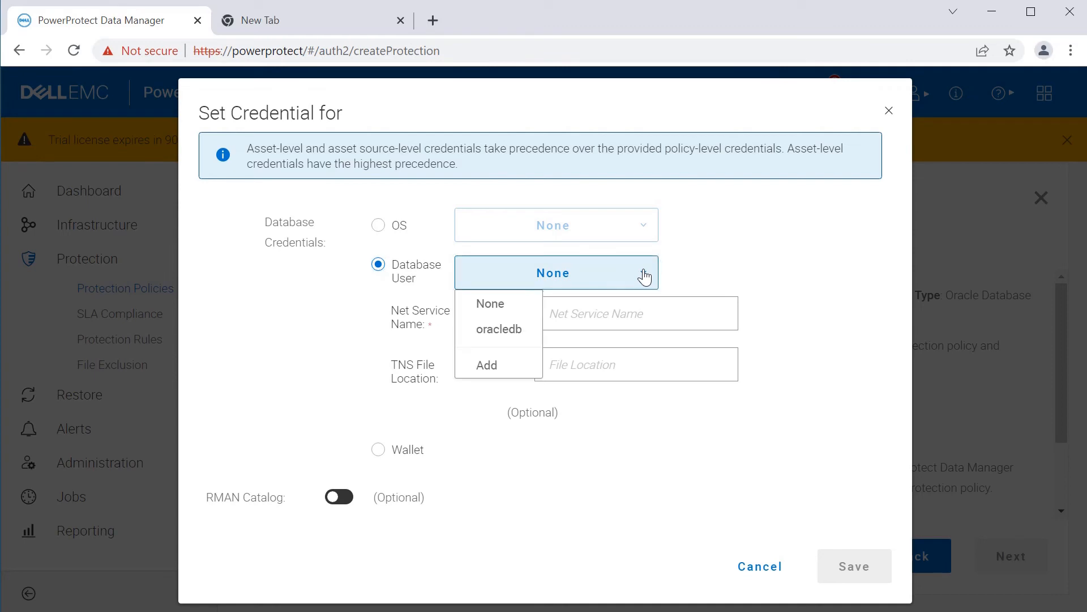
click(499, 329)
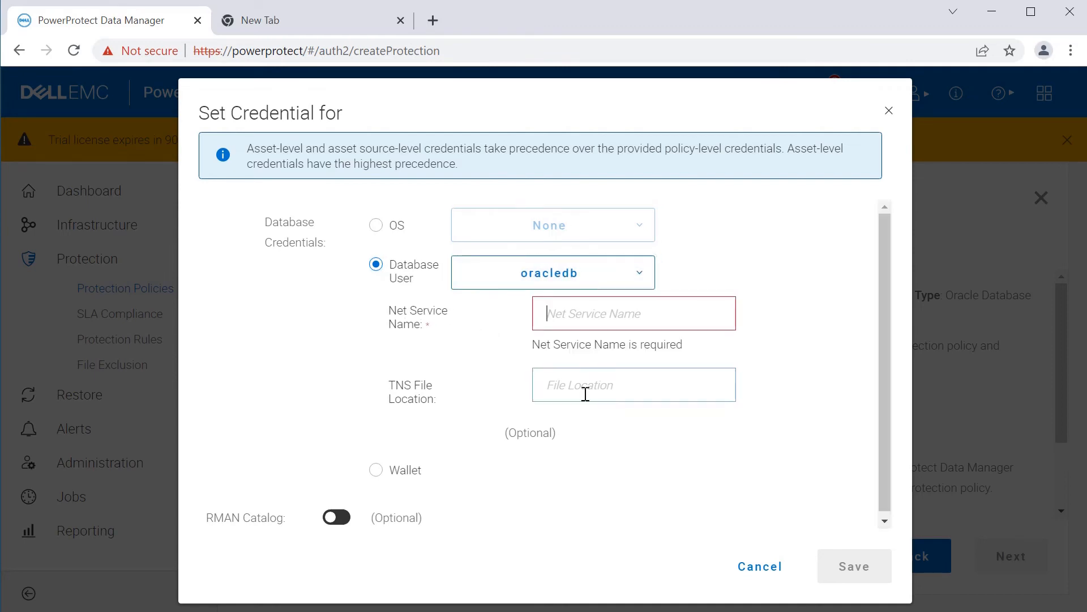
text(orcl)
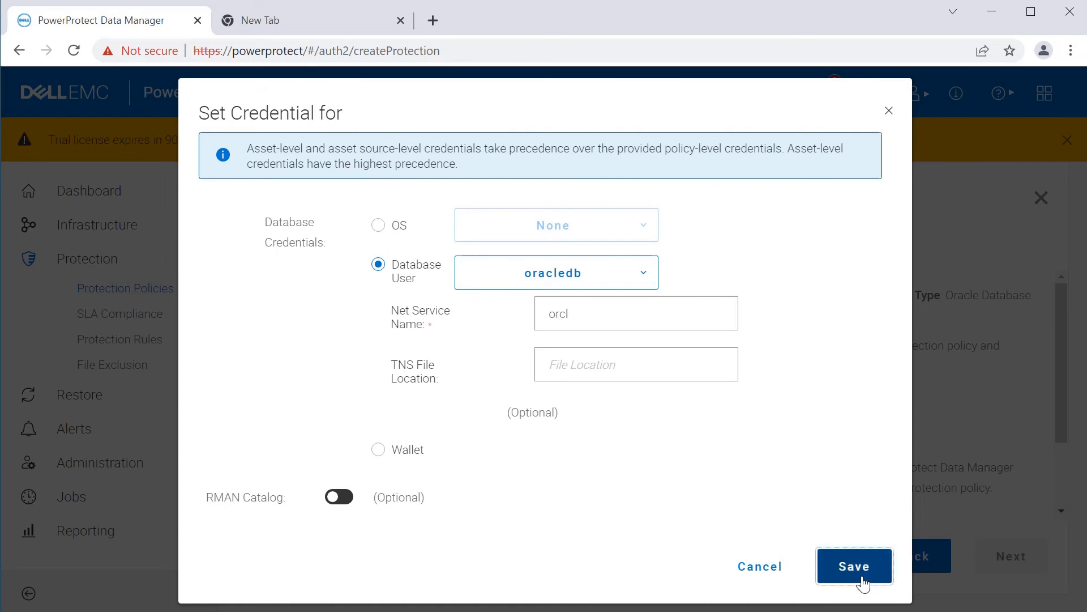
click(855, 566)
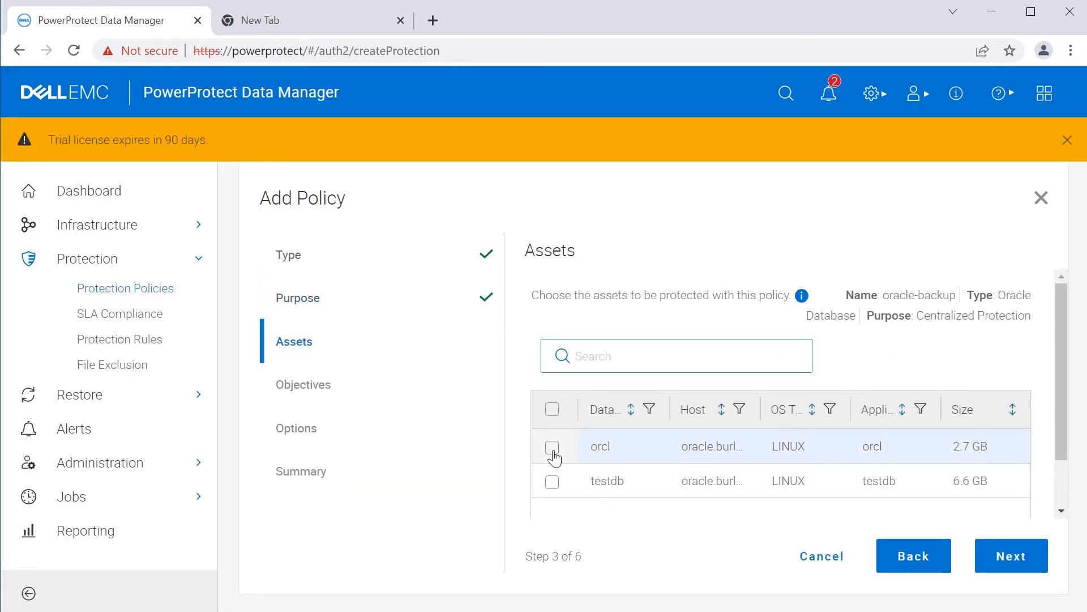
click(551, 446)
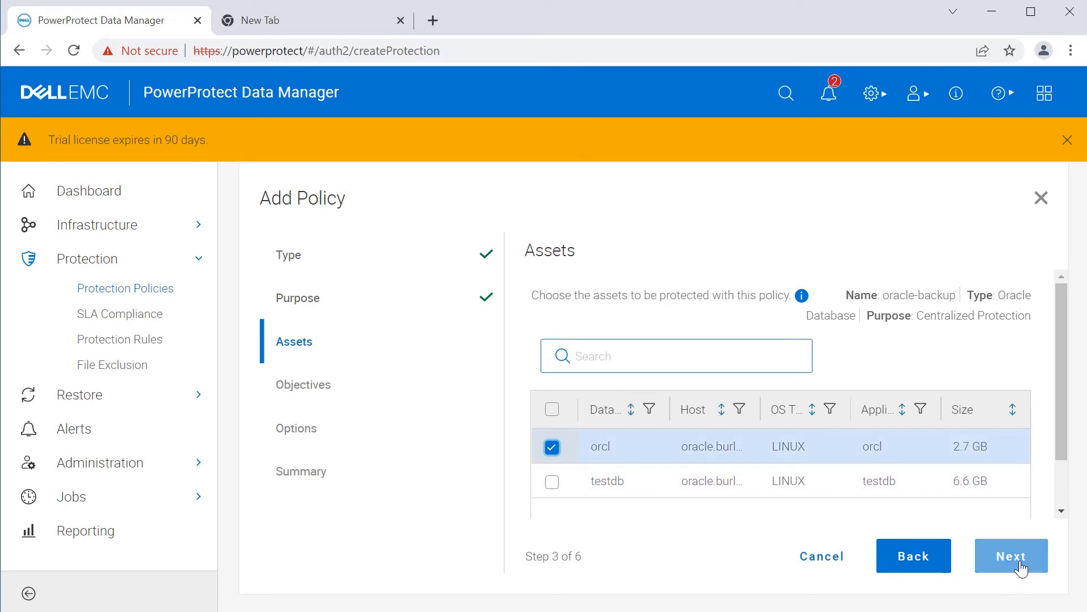
click(1010, 555)
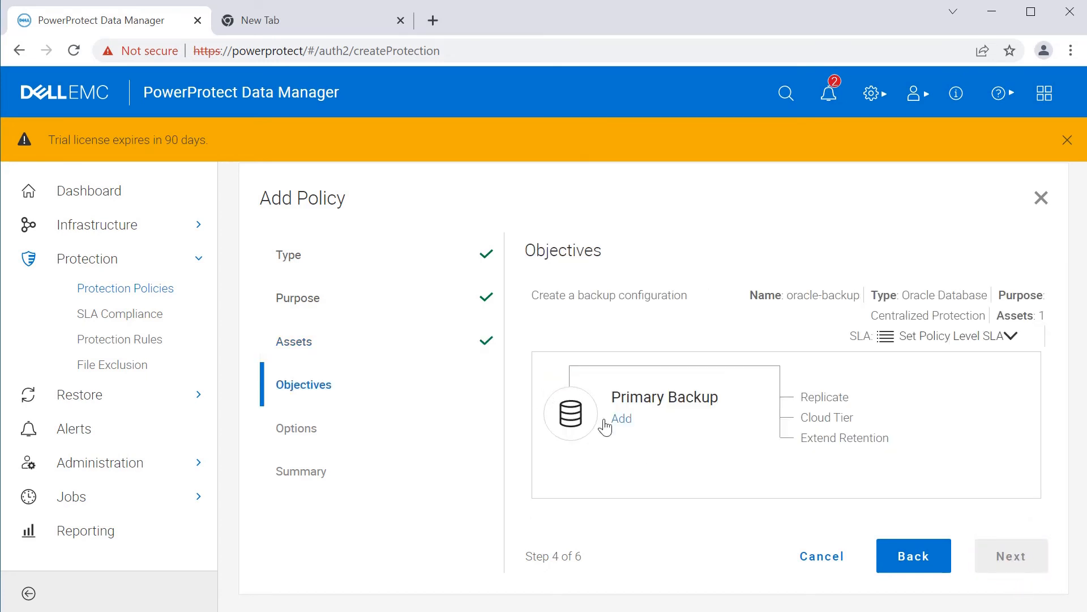
Add a primary backup retained 12 days running every 12 hours, then finish the oracle-backup policy.
click(621, 418)
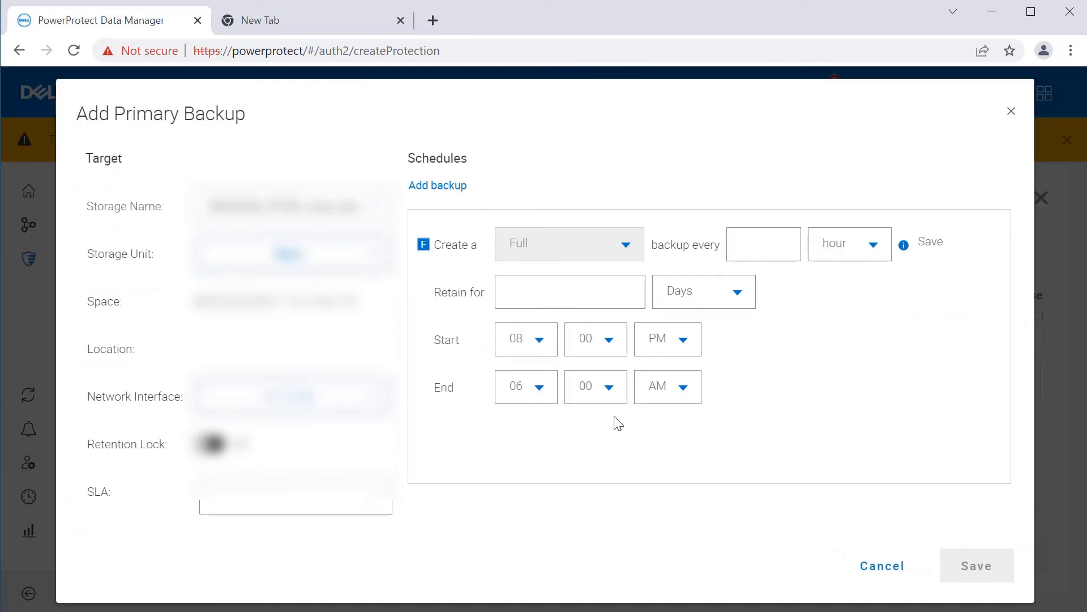
click(569, 291)
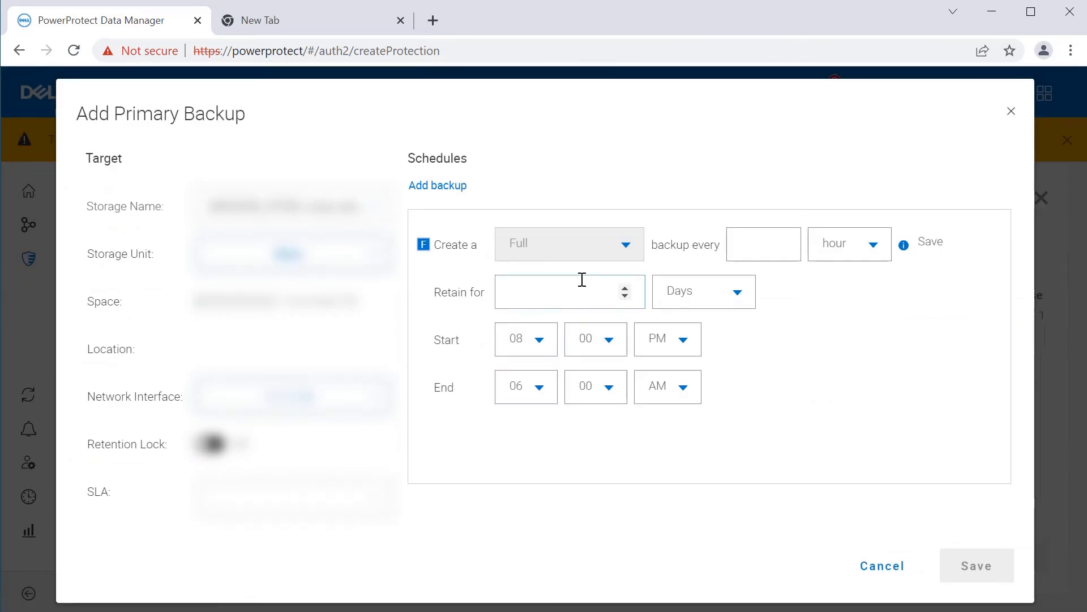
text(1)
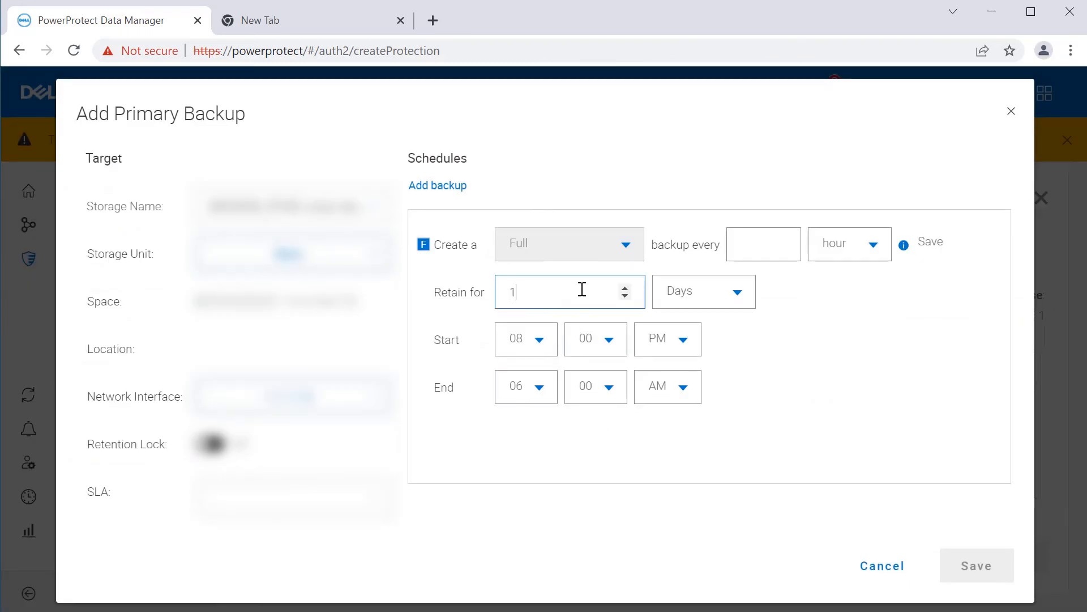
text(2)
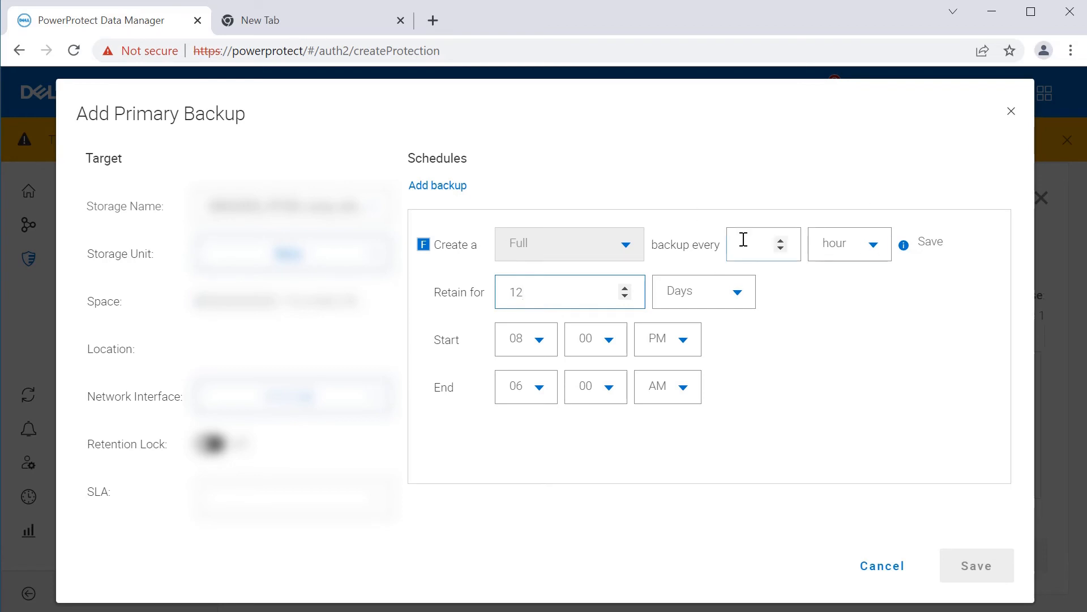
text(1)
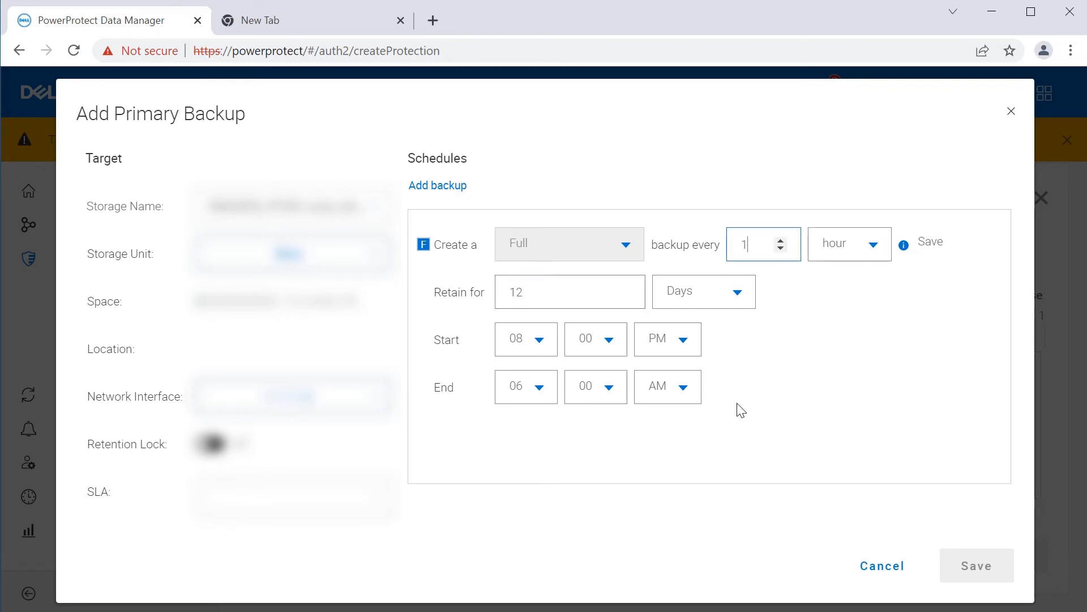
text(2)
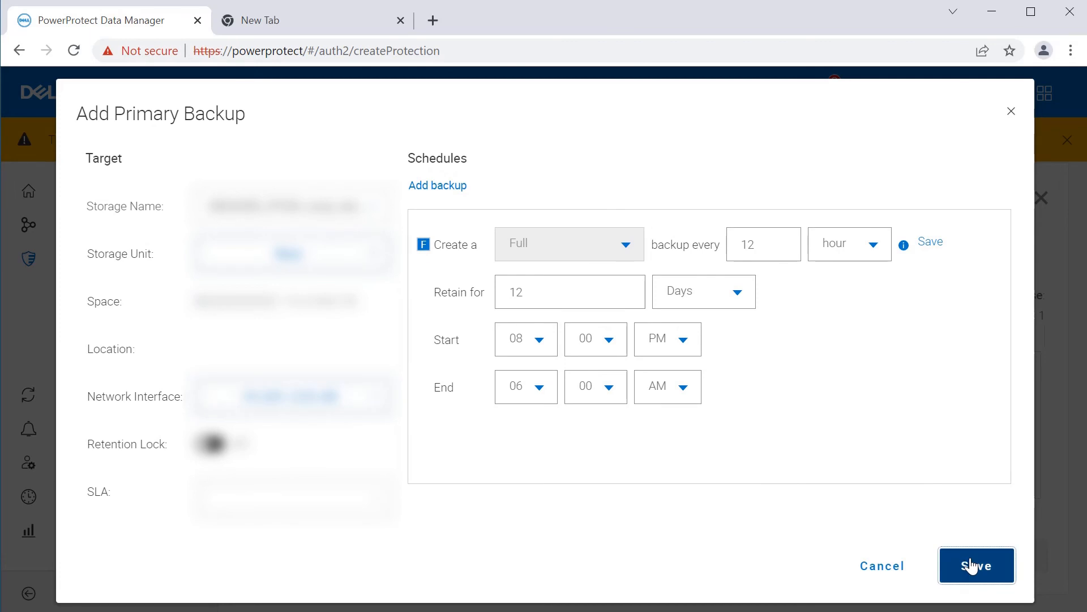
click(976, 564)
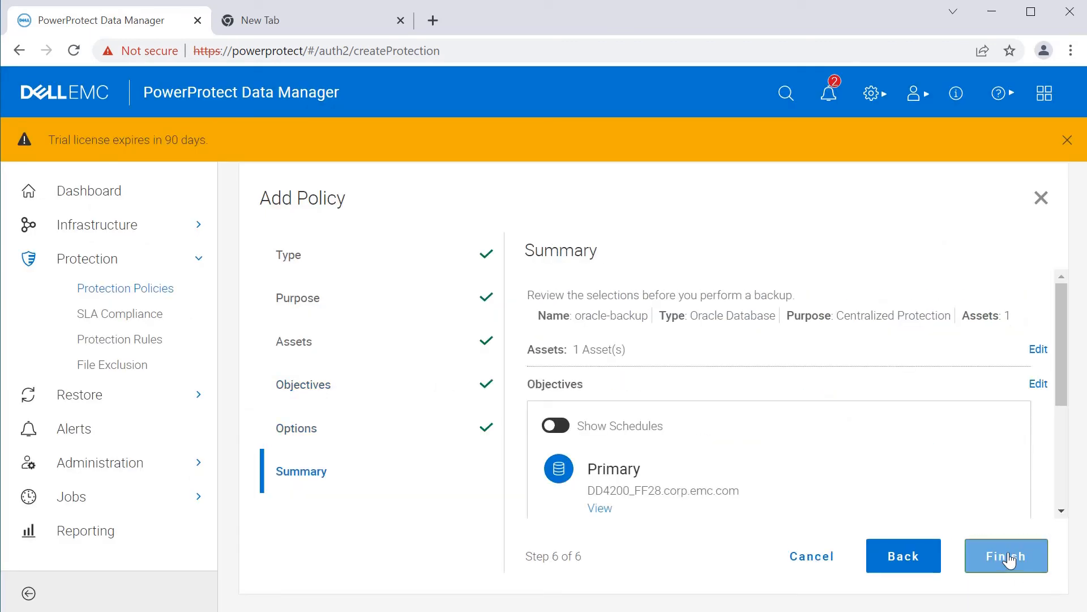
click(1005, 555)
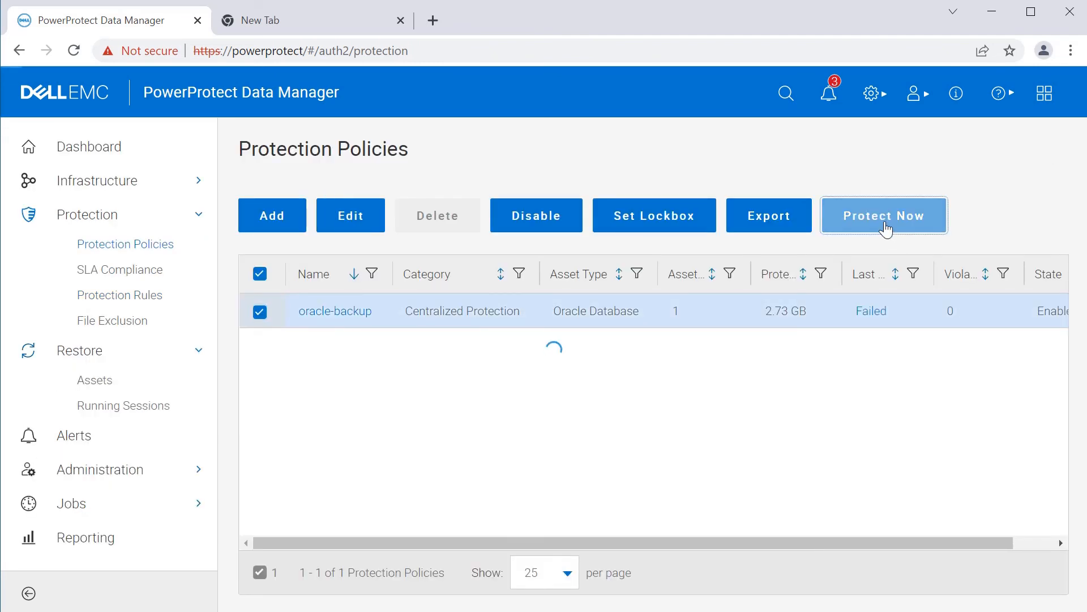
Launch Protect Now on oracle-backup for all assets as a full backup.
click(883, 215)
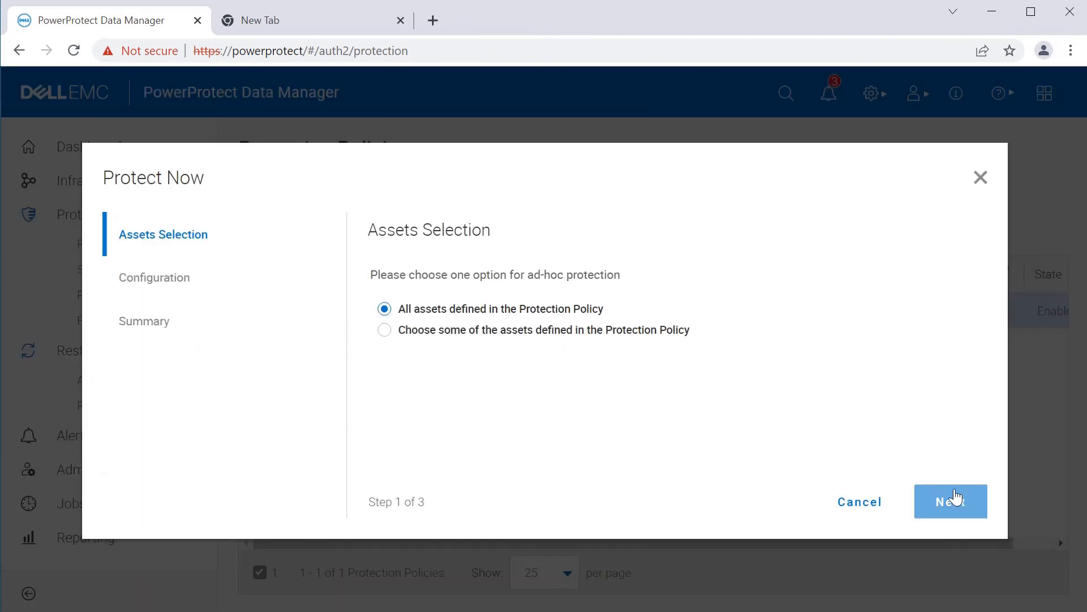
click(950, 502)
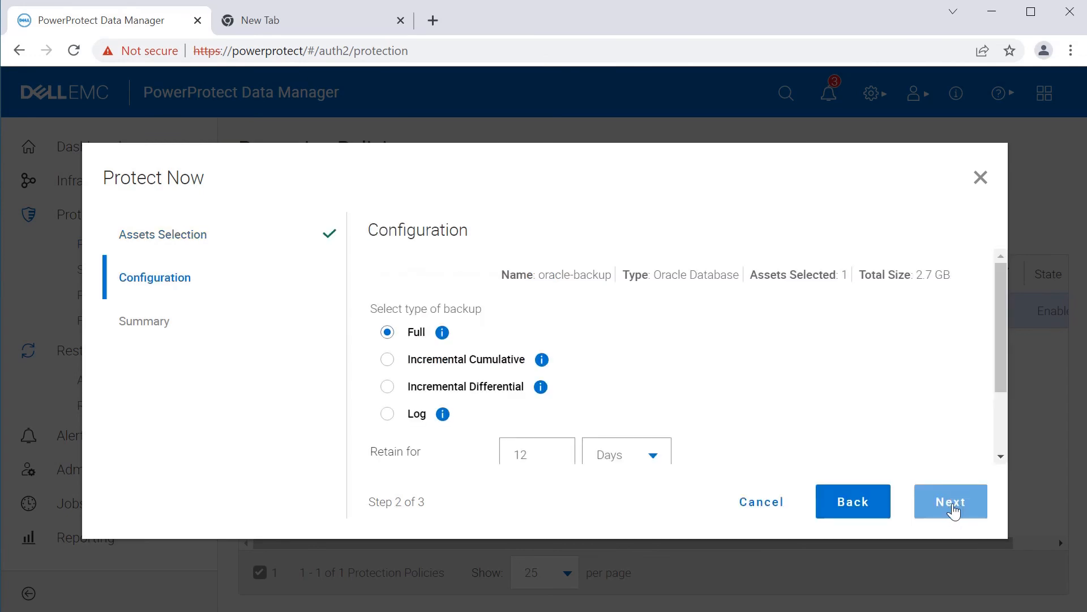
click(950, 502)
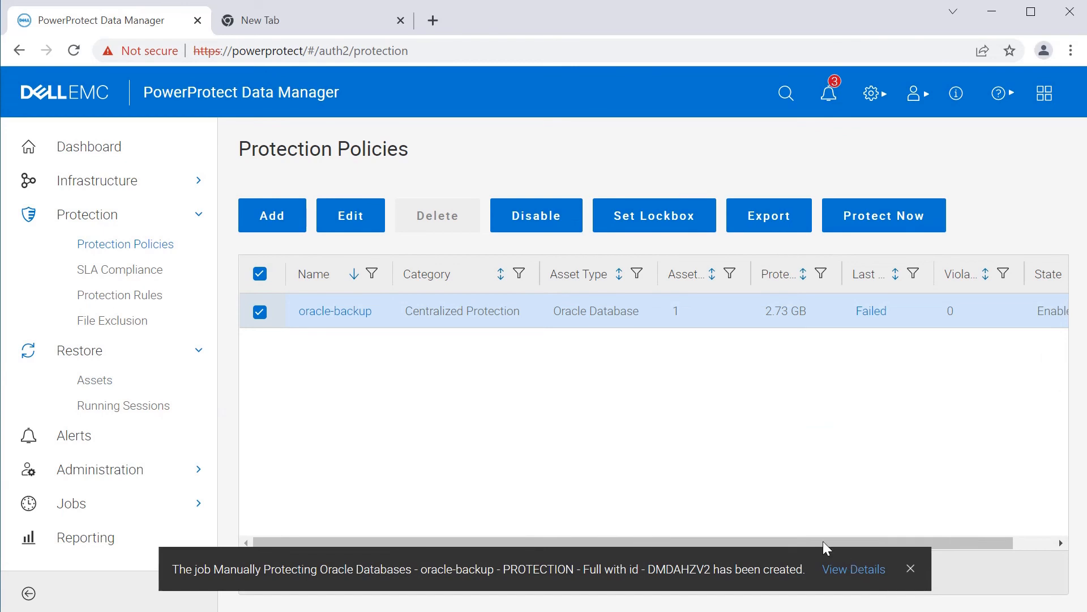
View the oracle-backup job details showing the orcl asset backup successful (2.7 GB, 67.8% reduction).
click(853, 569)
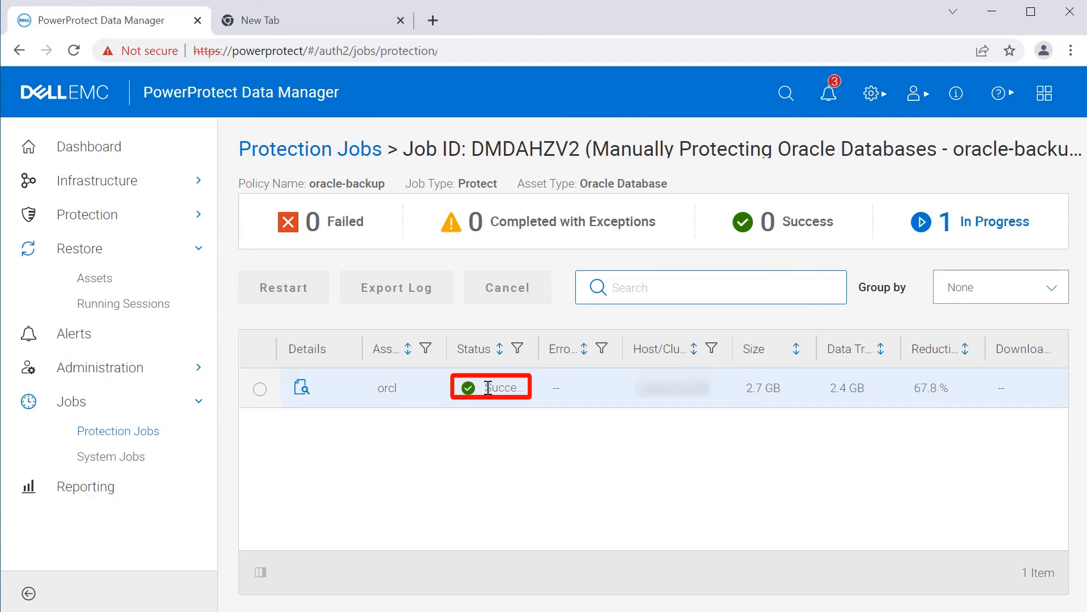
double_click(506, 387)
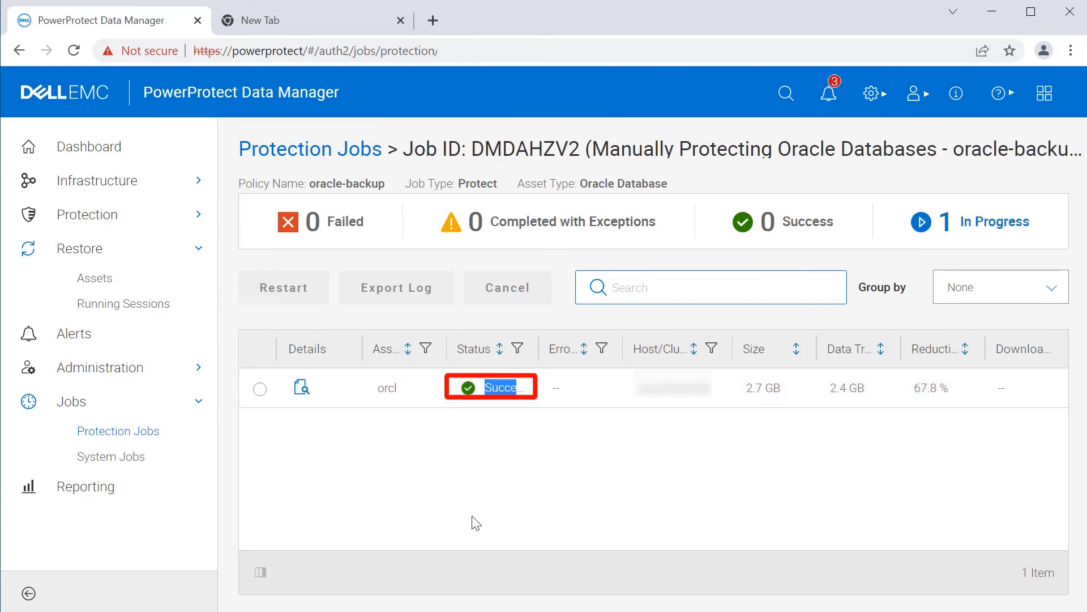